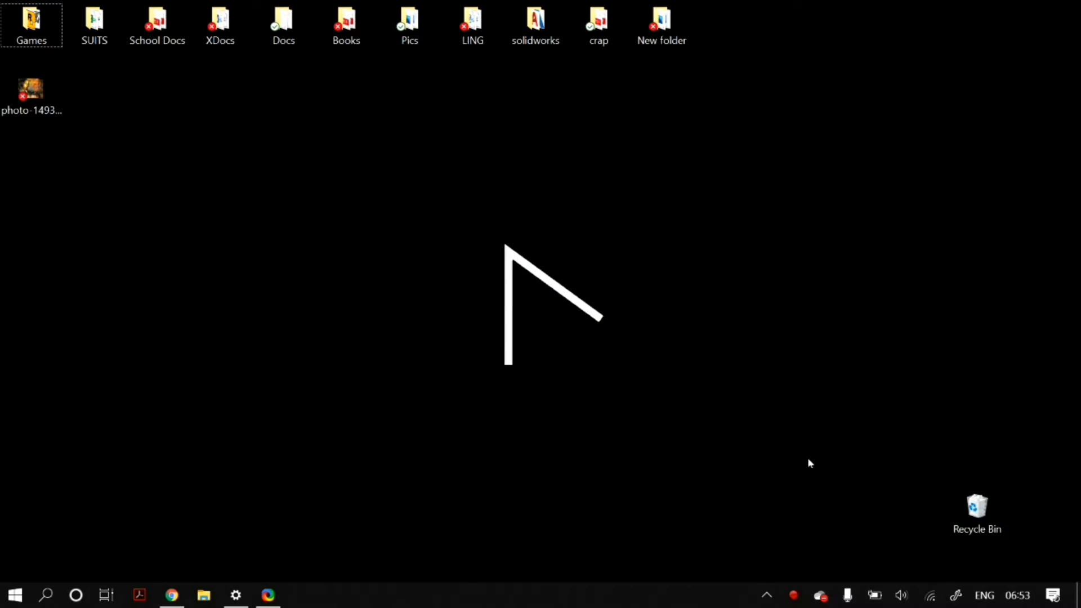
pyautogui.moveTo(215, 509)
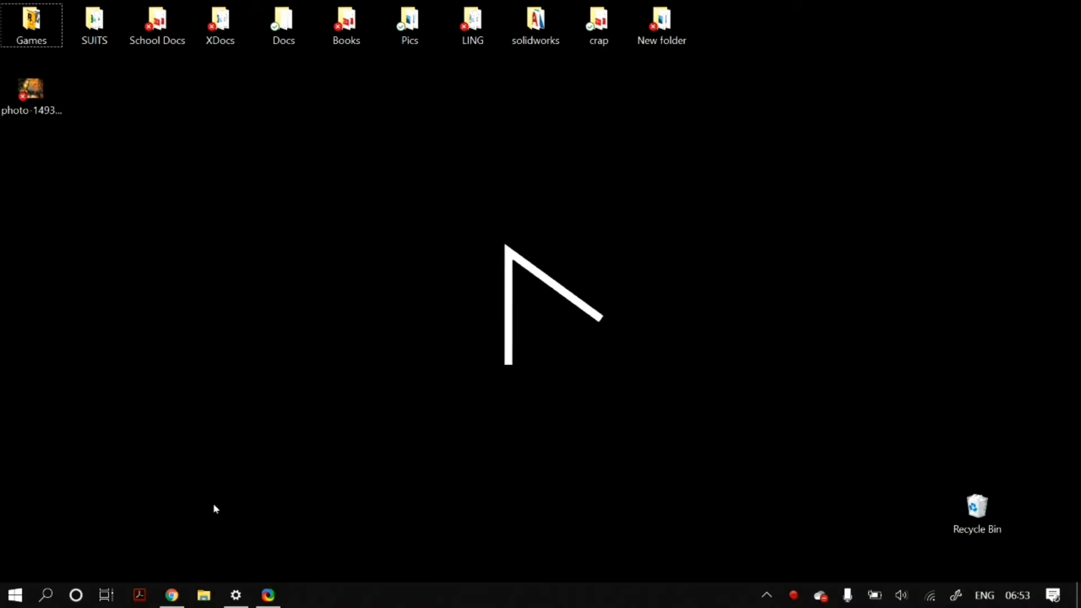
pyautogui.moveTo(675, 174)
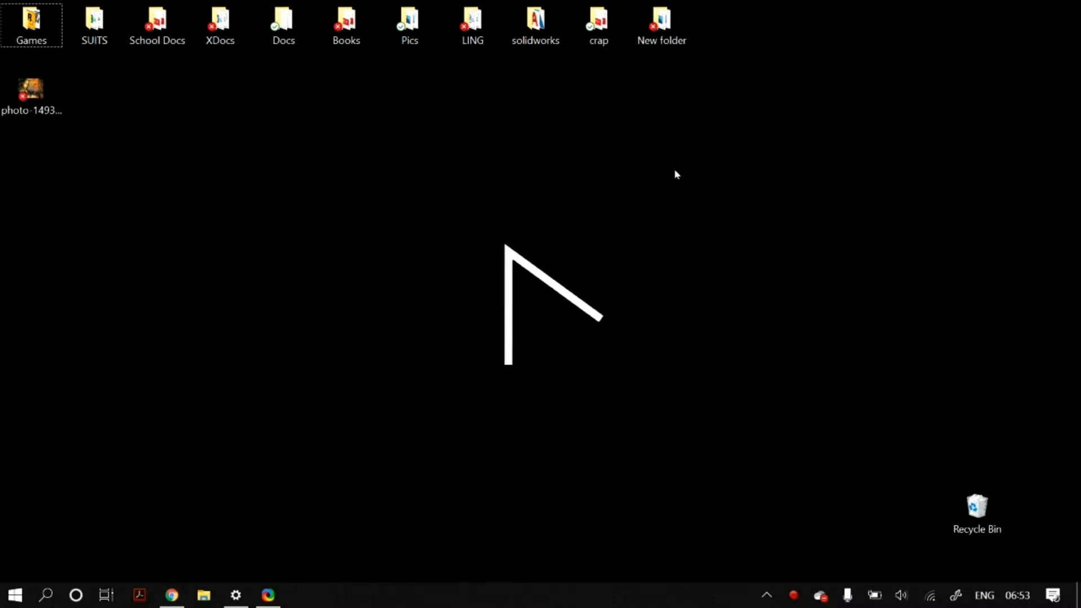
pyautogui.moveTo(320, 189)
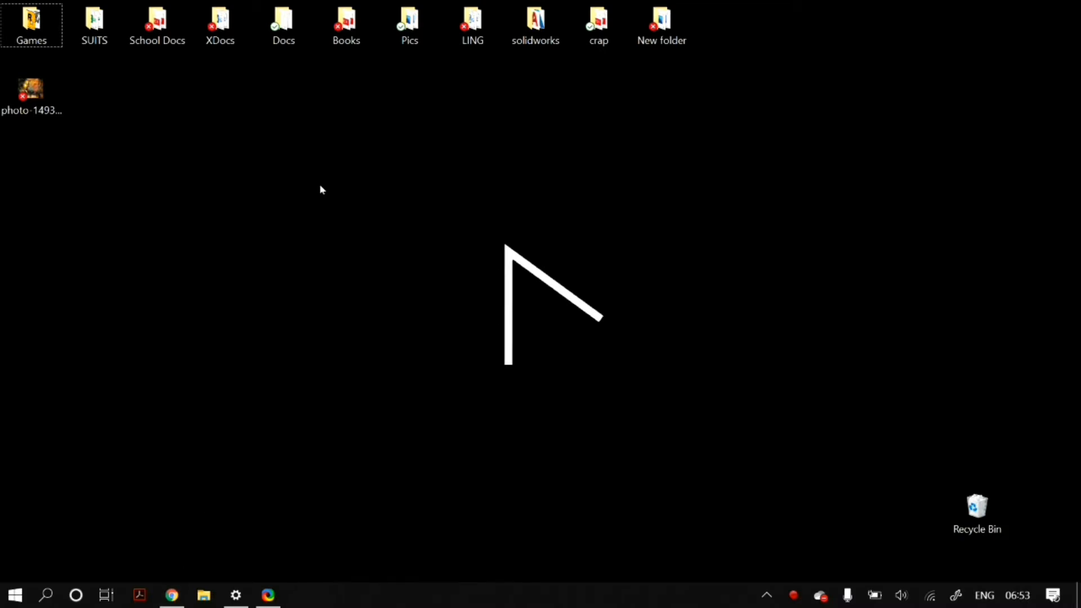
pyautogui.moveTo(810, 463)
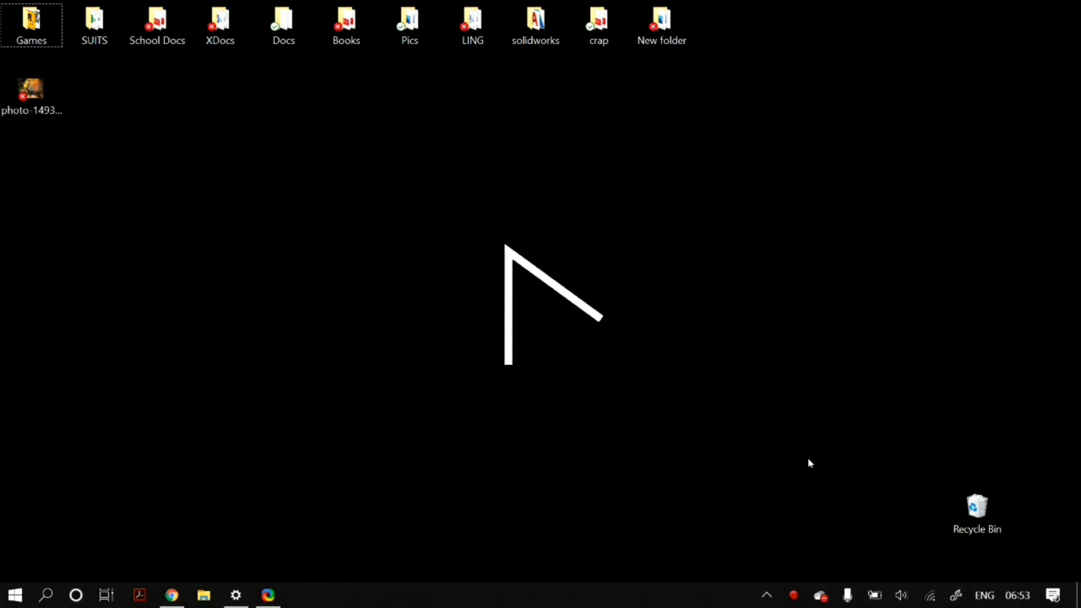
pyautogui.moveTo(676, 174)
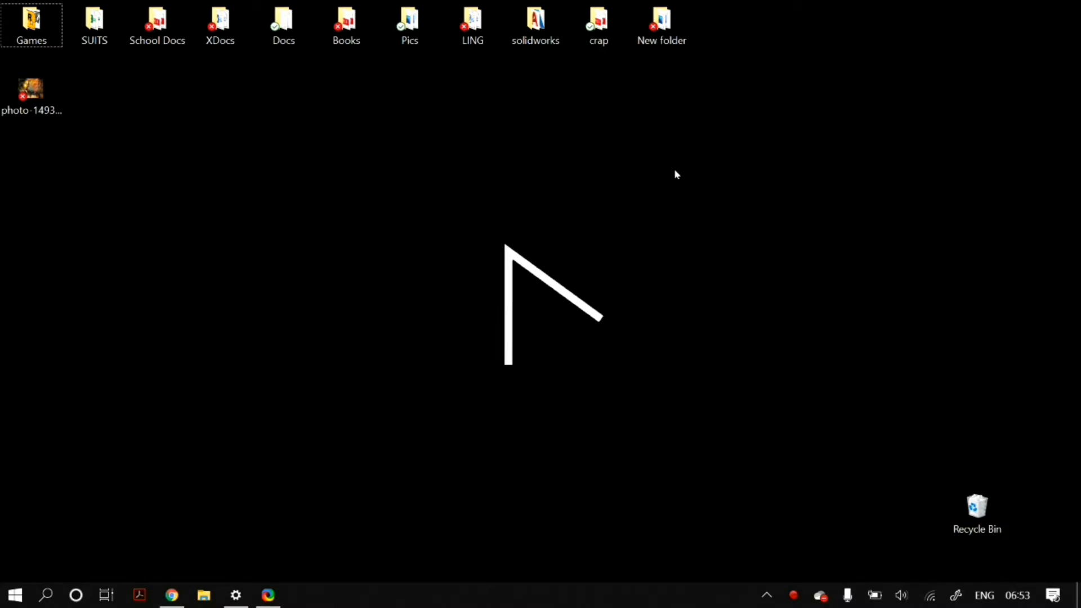
pyautogui.moveTo(810, 463)
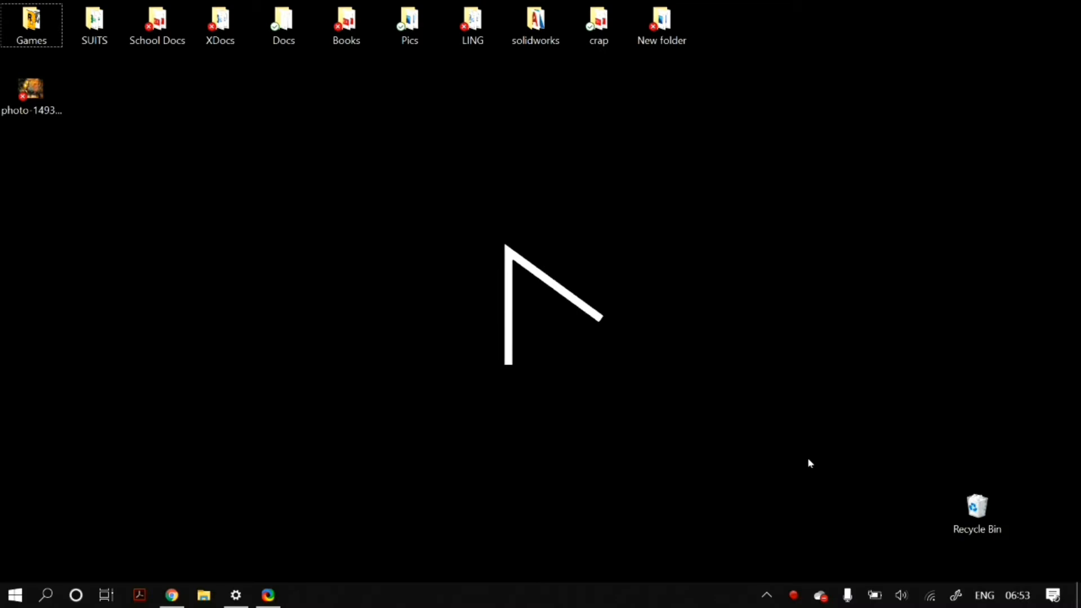
pyautogui.moveTo(675, 174)
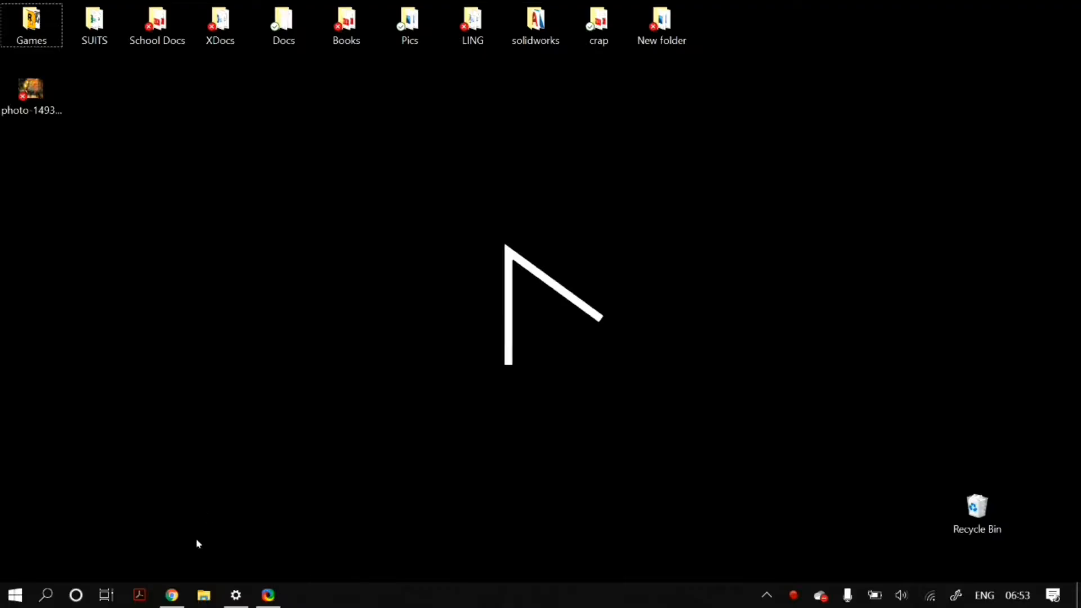
# - Upload the street-art portrait from the computer to Let's Enhance
pyautogui.click(171, 595)
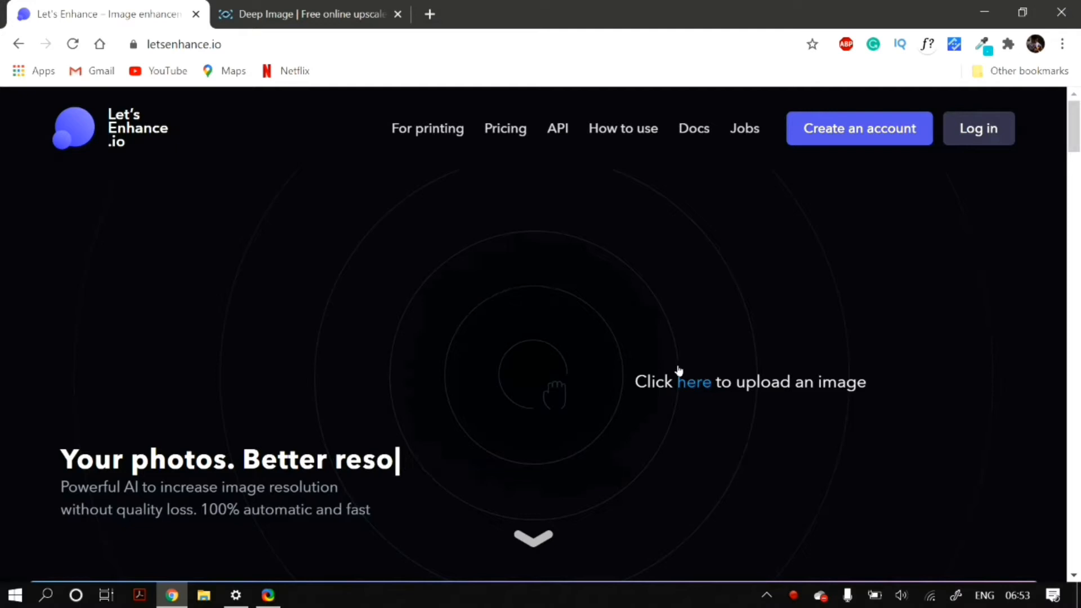
pyautogui.click(695, 381)
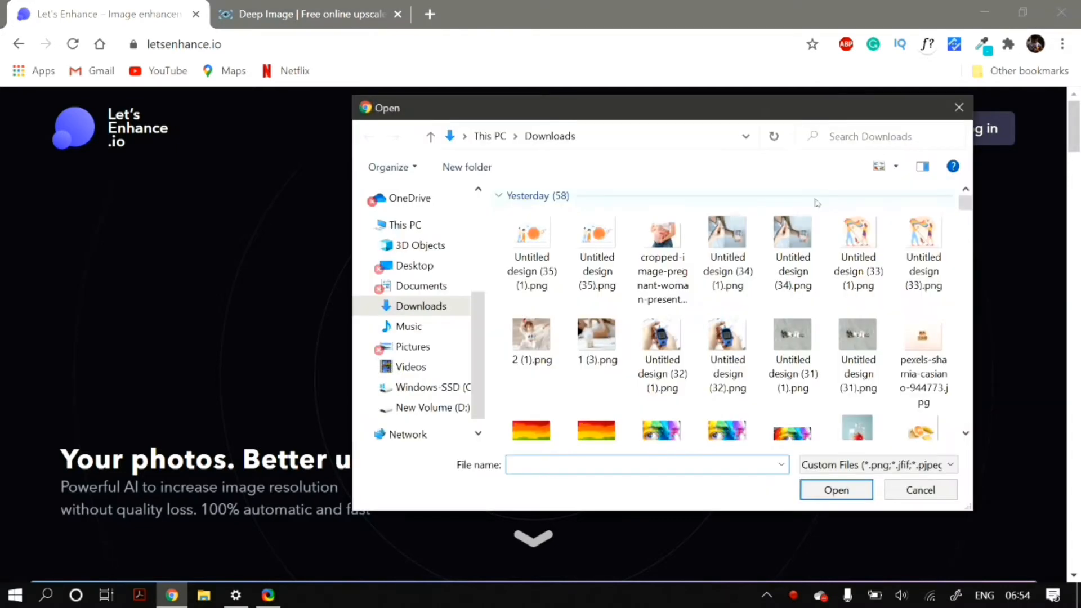
pyautogui.click(836, 490)
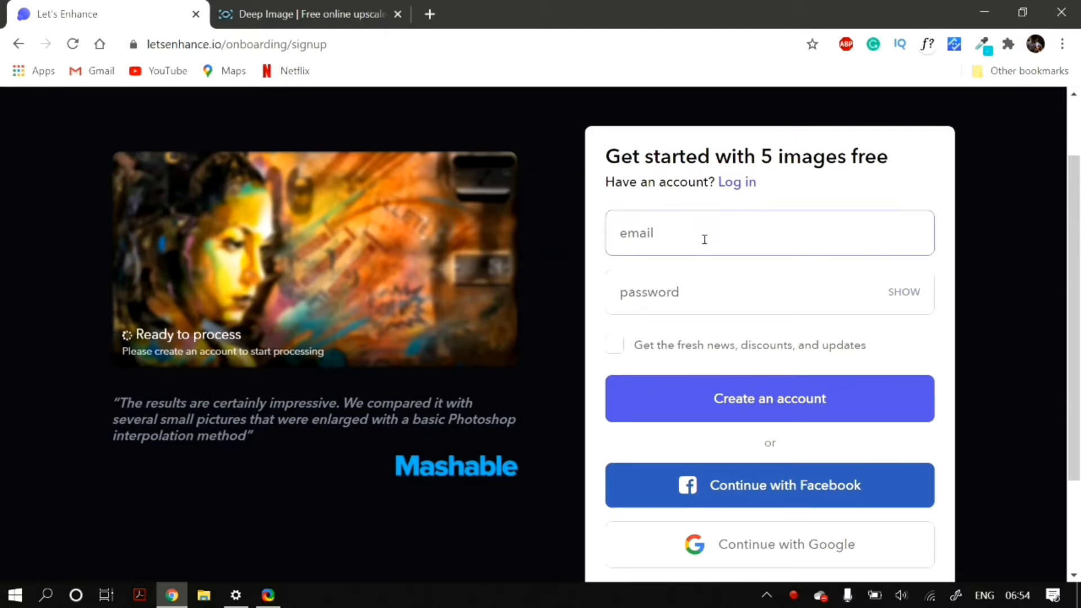
# - Sign in to an account so the portrait waits in the processing queue
pyautogui.click(769, 544)
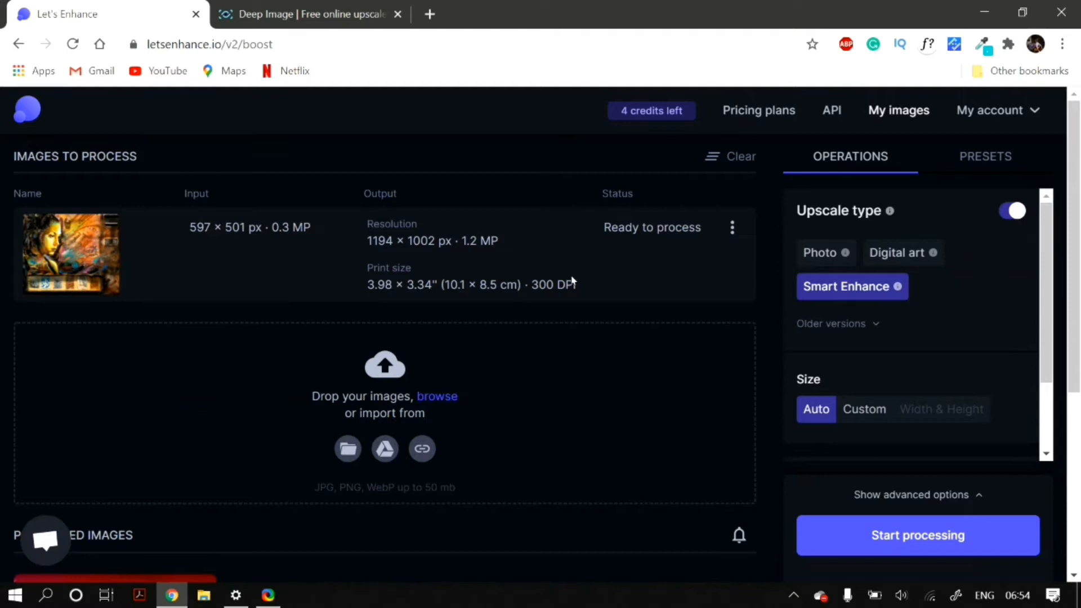
pyautogui.moveTo(519, 260)
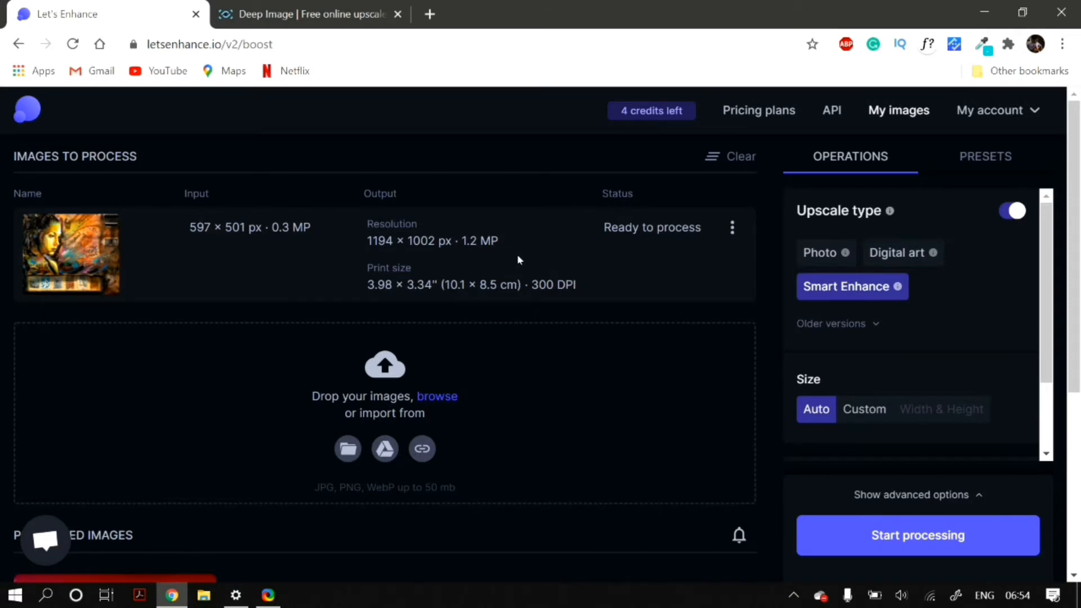
# - Choose the digital-art upscale type with a custom 4x size
pyautogui.click(818, 252)
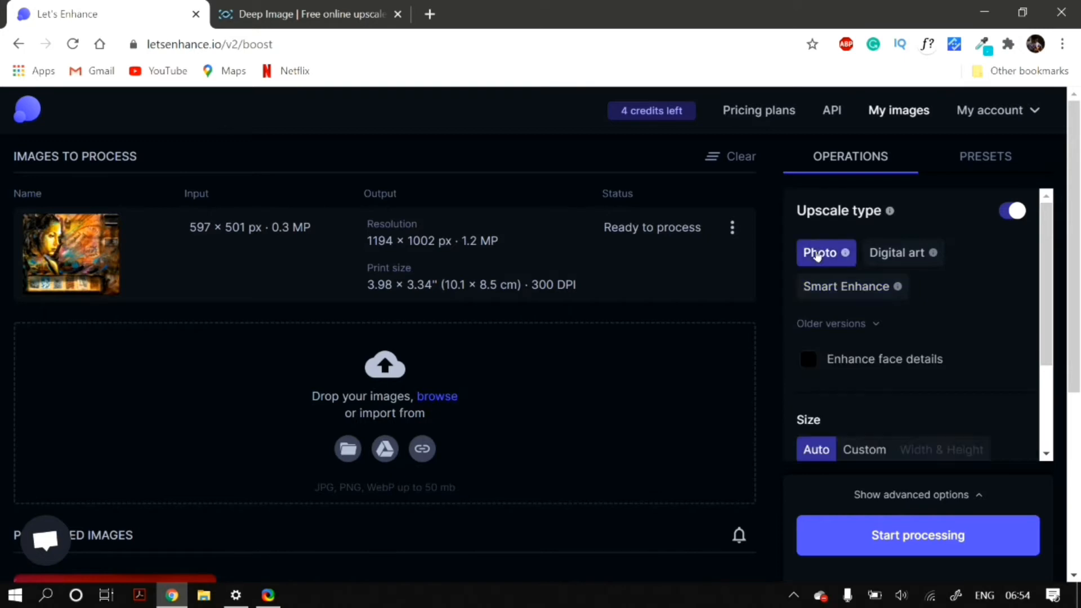
pyautogui.click(902, 253)
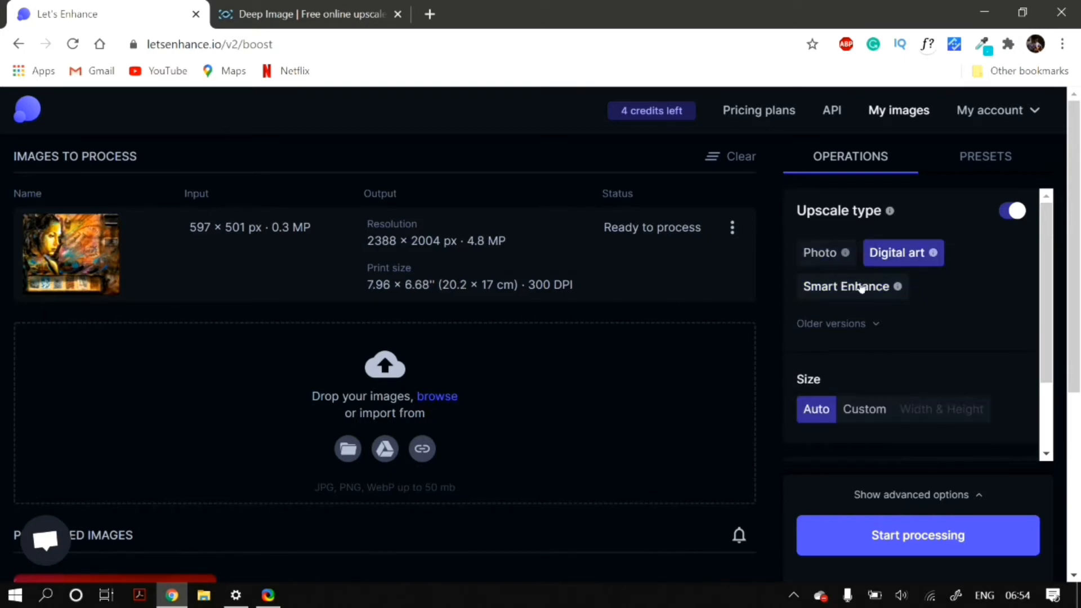
pyautogui.click(851, 286)
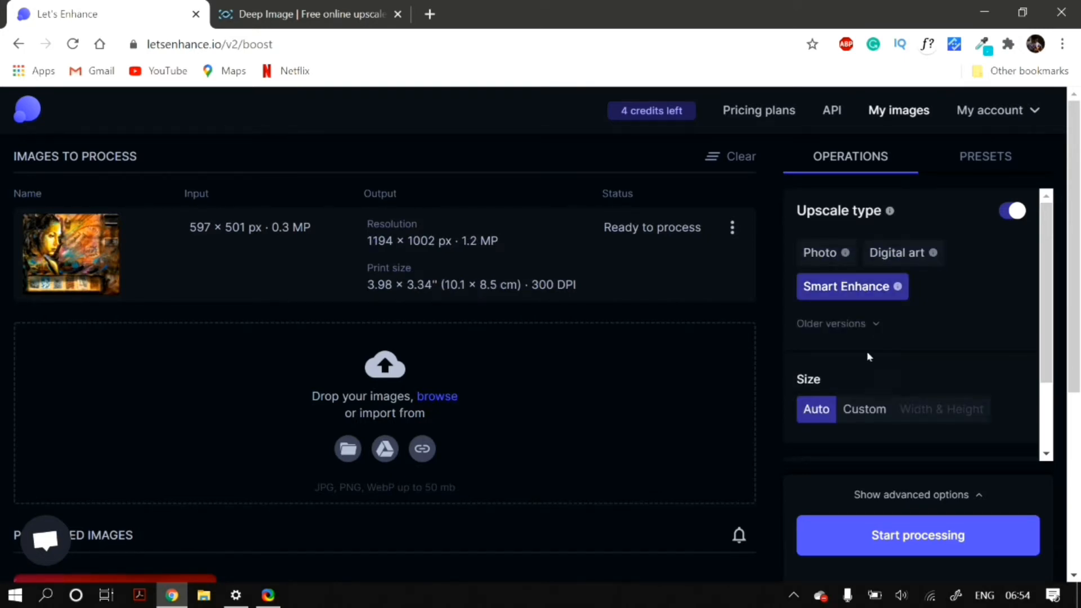
pyautogui.click(864, 409)
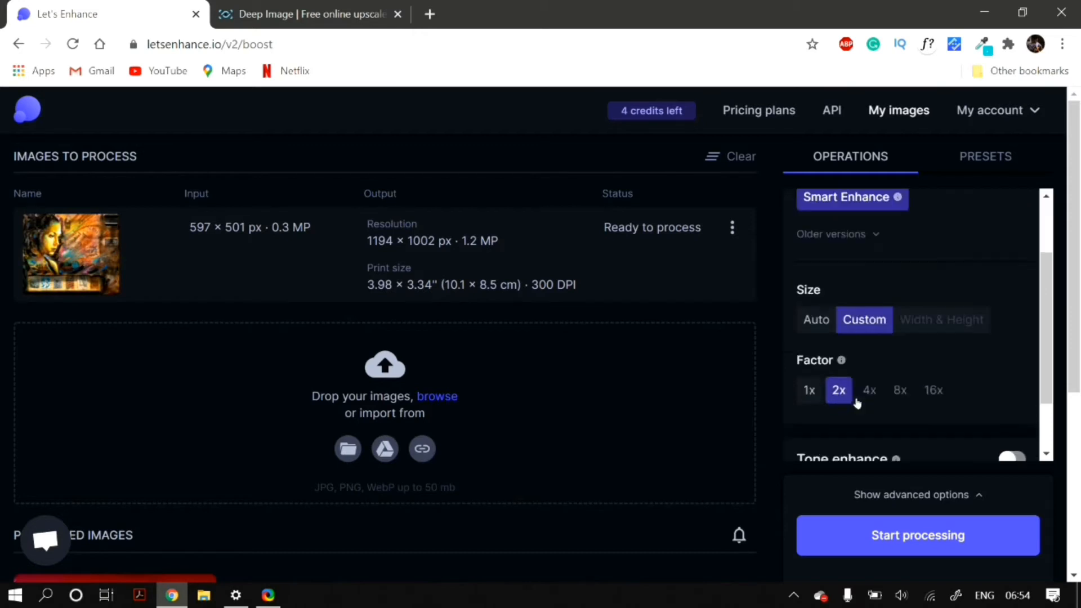
pyautogui.scroll(3)
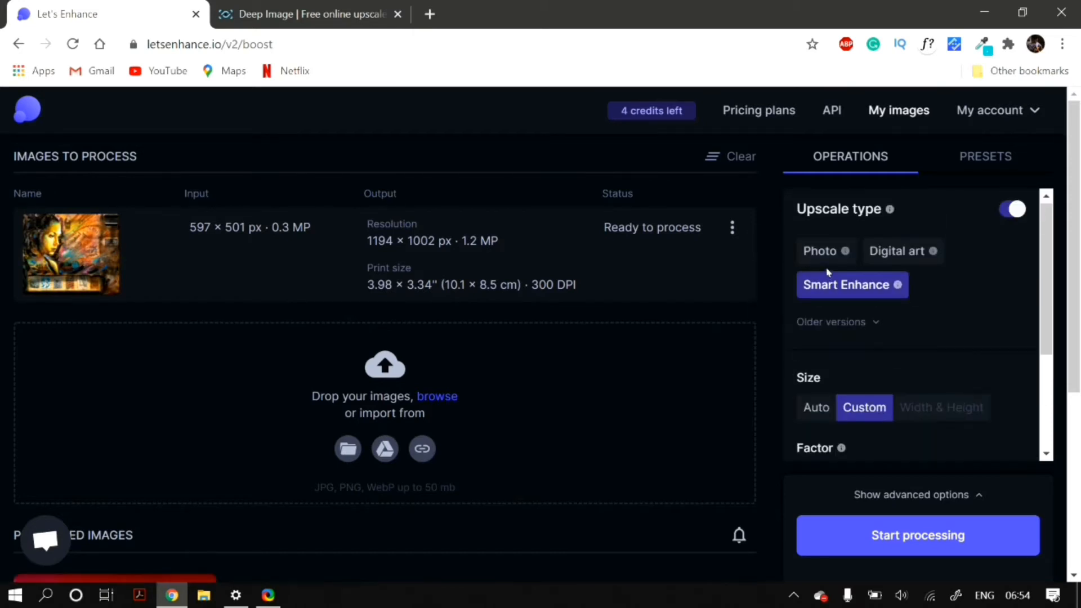
pyautogui.scroll(-3)
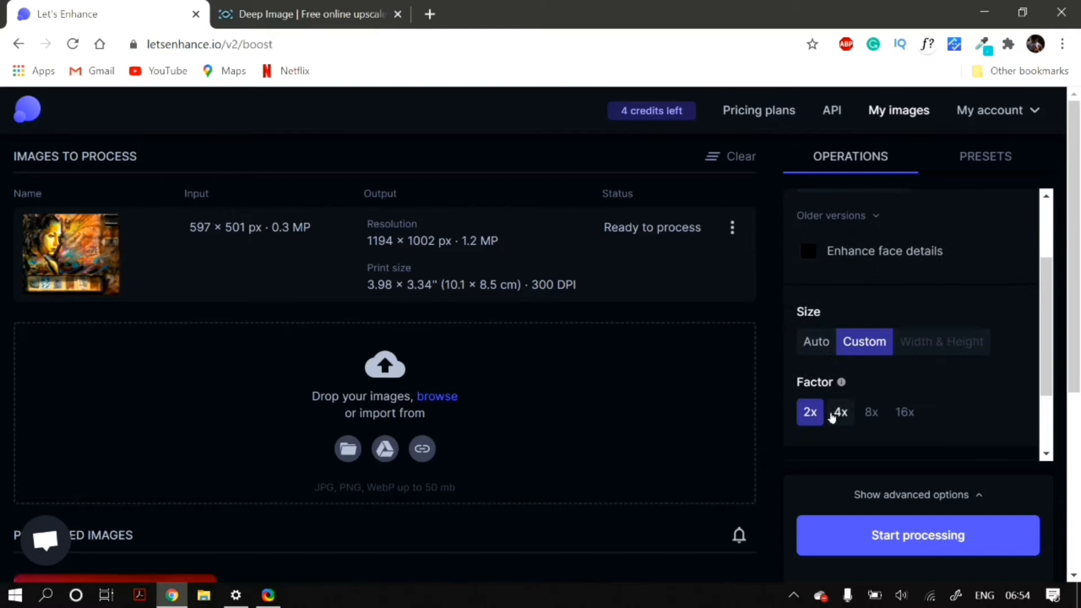
pyautogui.scroll(3)
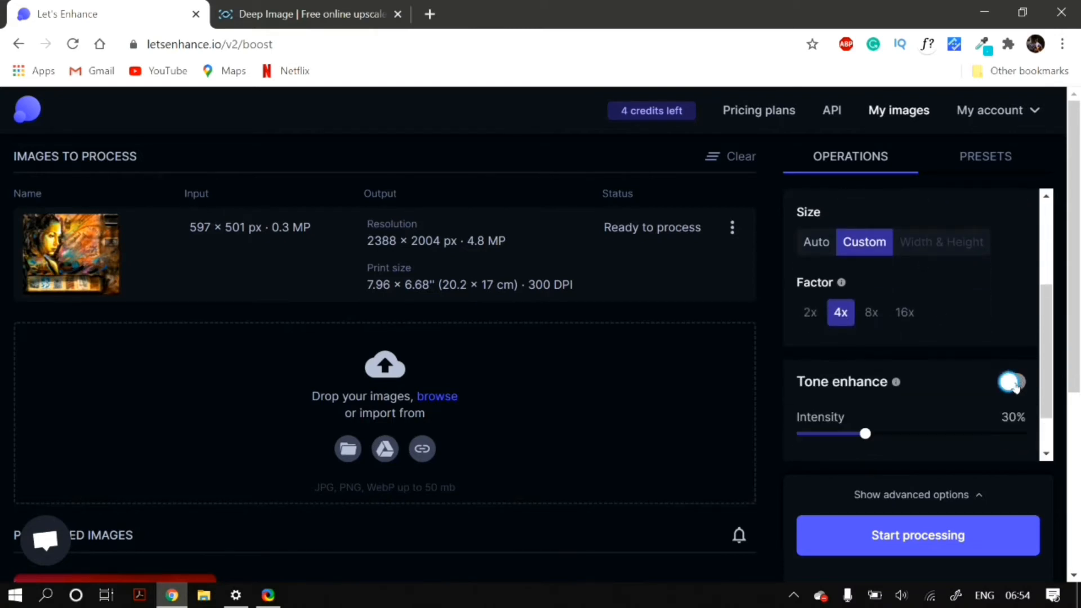
# - Switch off tone and color enhancement and start processing the portrait
pyautogui.click(1012, 382)
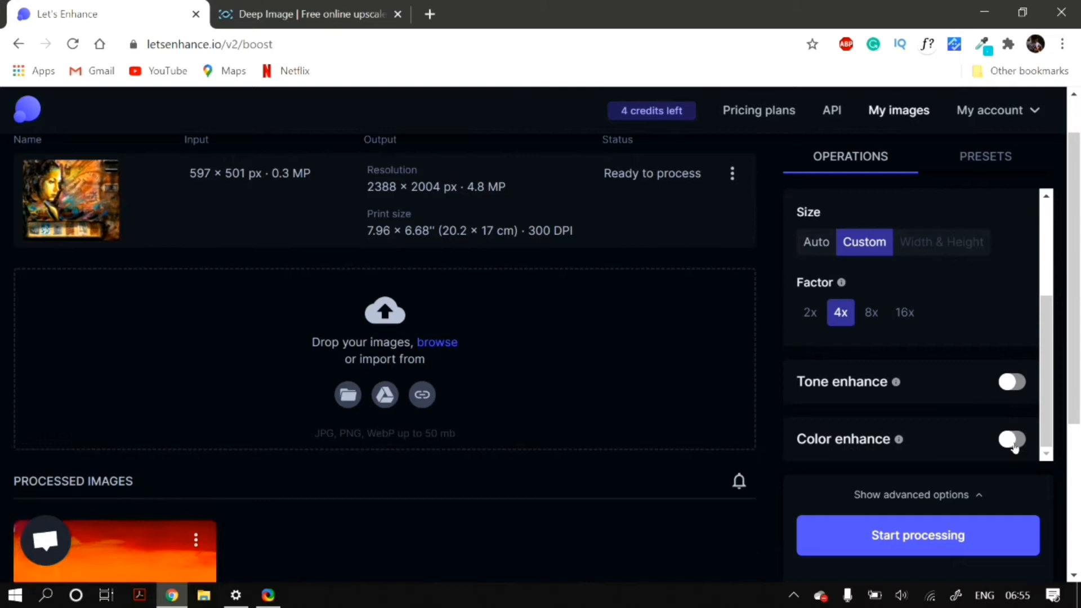
pyautogui.click(1012, 440)
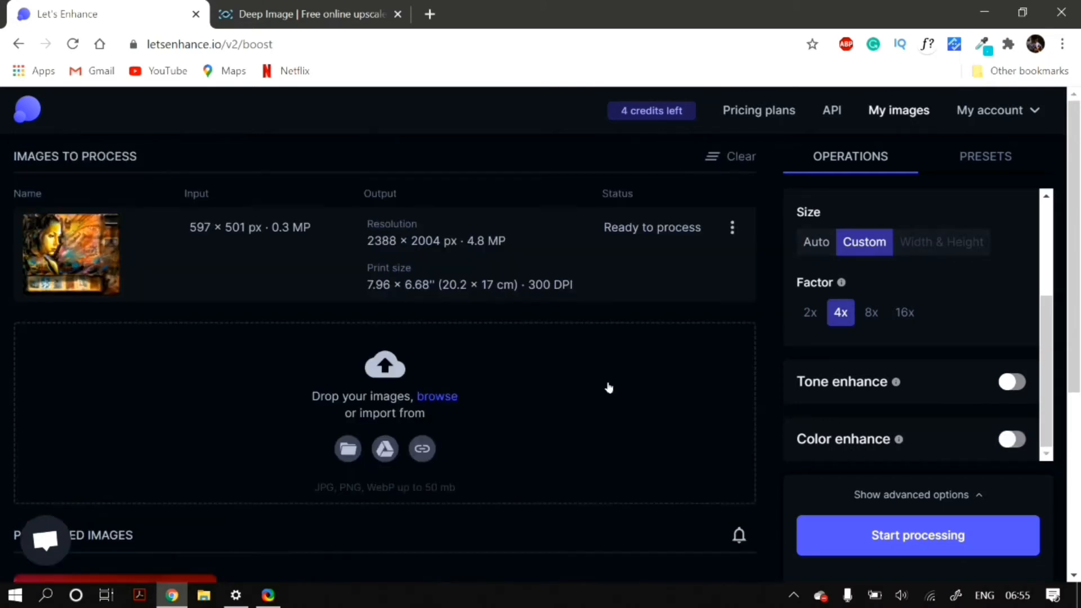
pyautogui.click(917, 535)
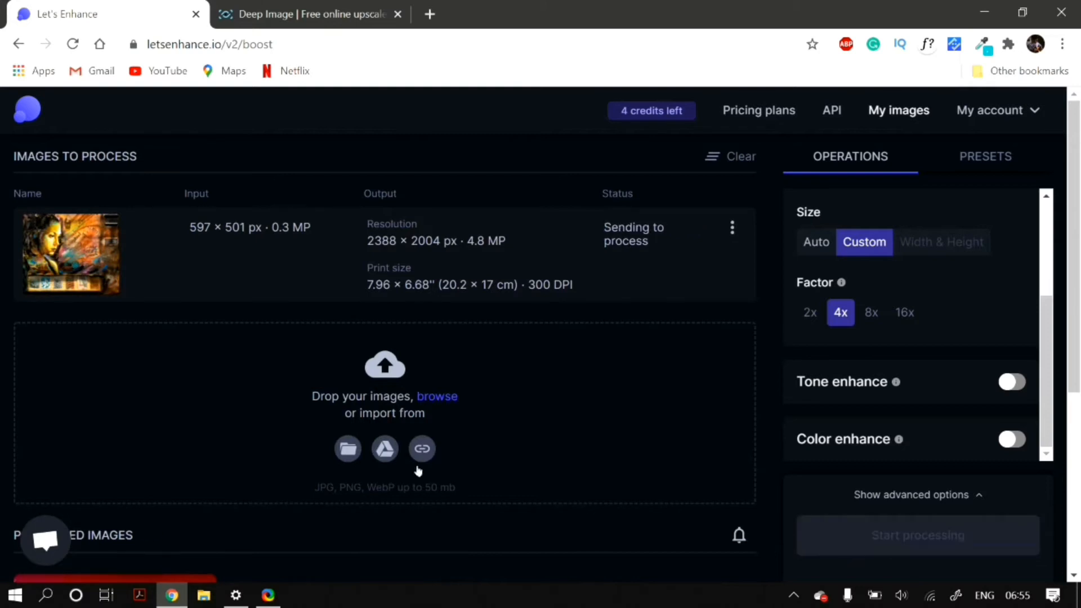
# - Download the portrait once upscaled to 2388 × 2004 px
pyautogui.scroll(-3)
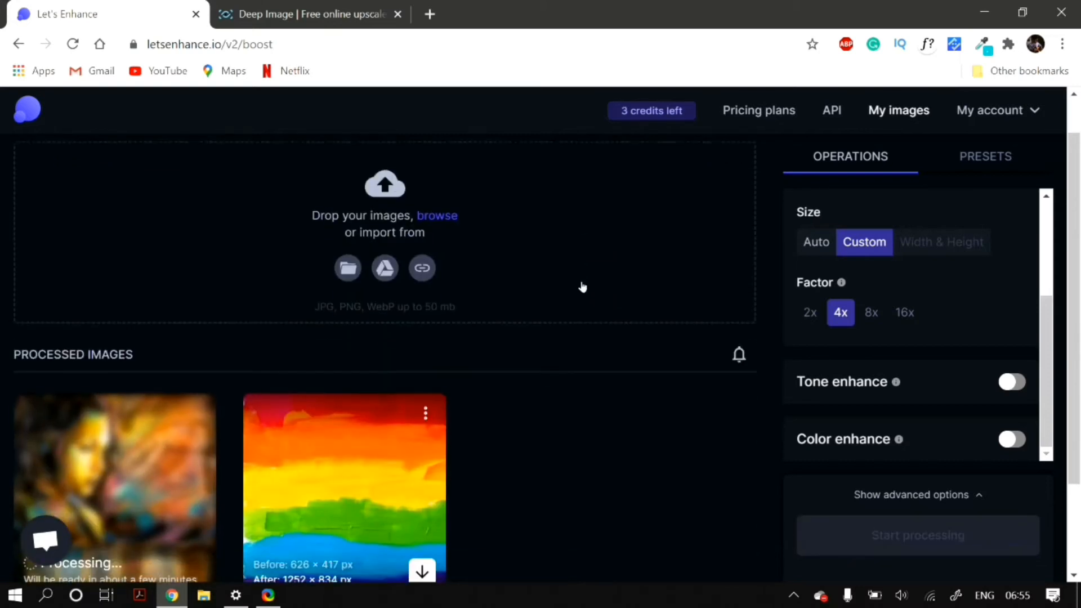
pyautogui.scroll(-3)
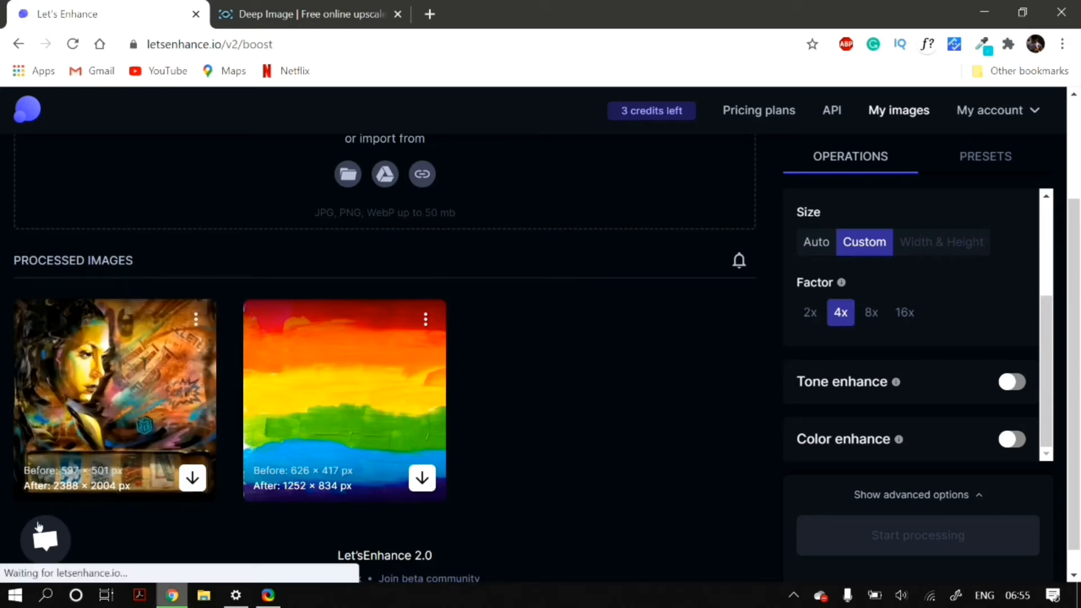
pyautogui.click(193, 478)
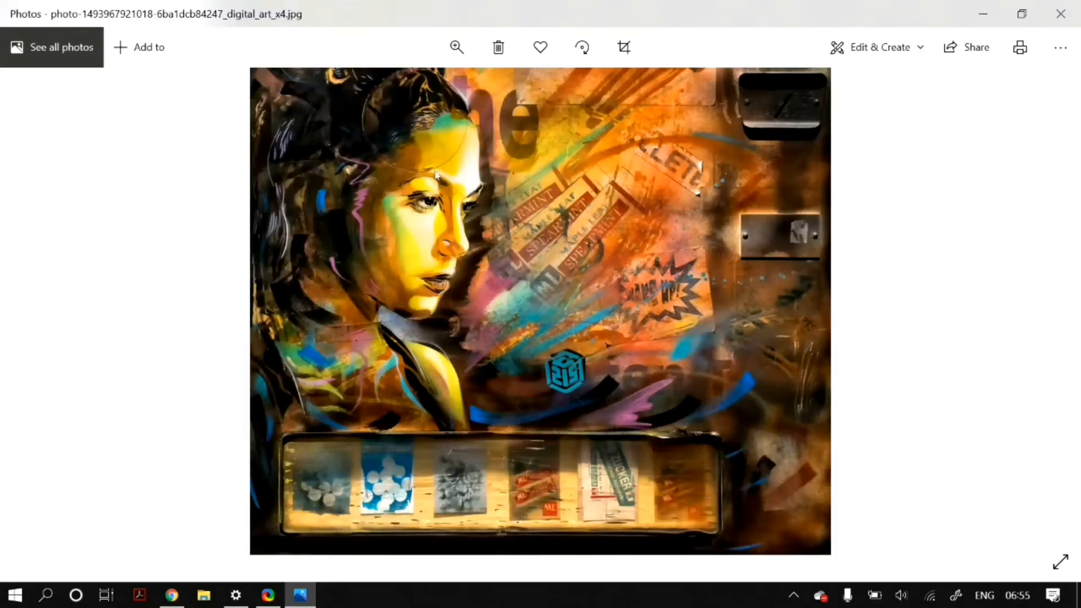
pyautogui.moveTo(589, 299)
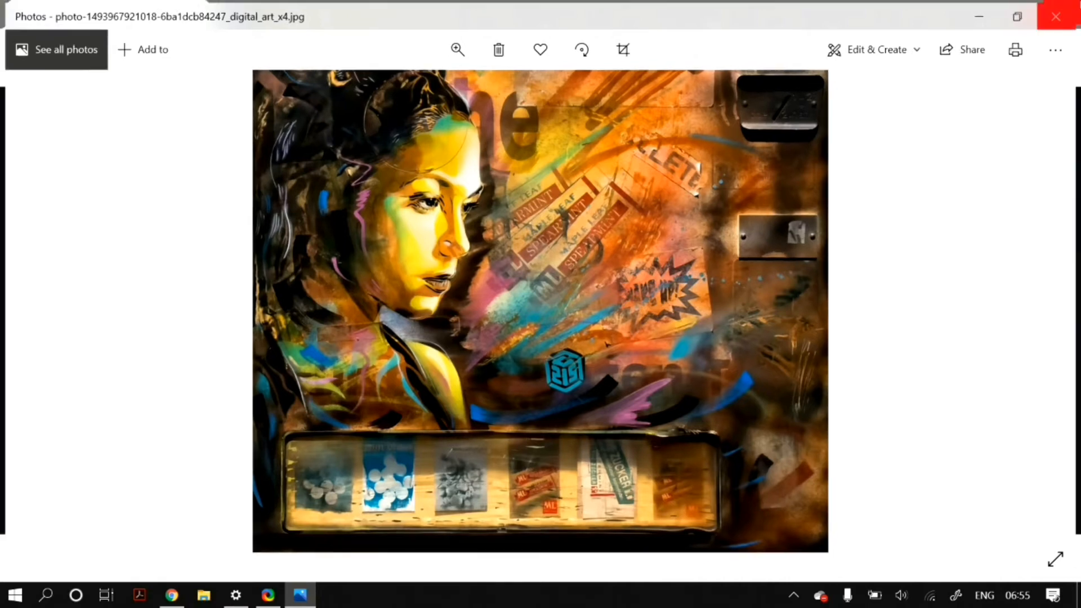
# - Leave Let's Enhance and bring up the Deep Image upload page
pyautogui.click(171, 595)
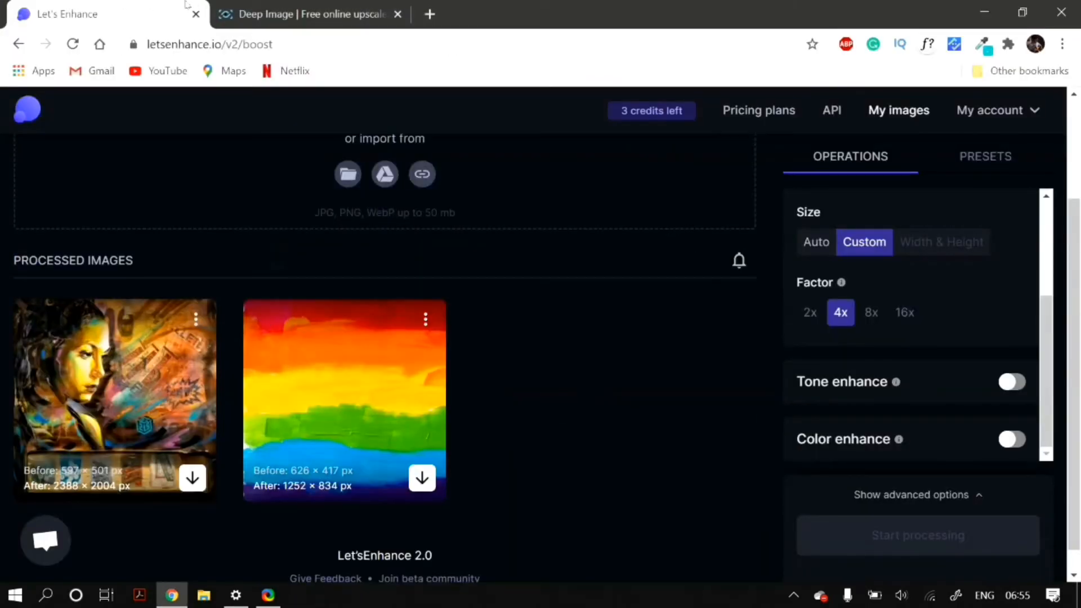
pyautogui.scroll(3)
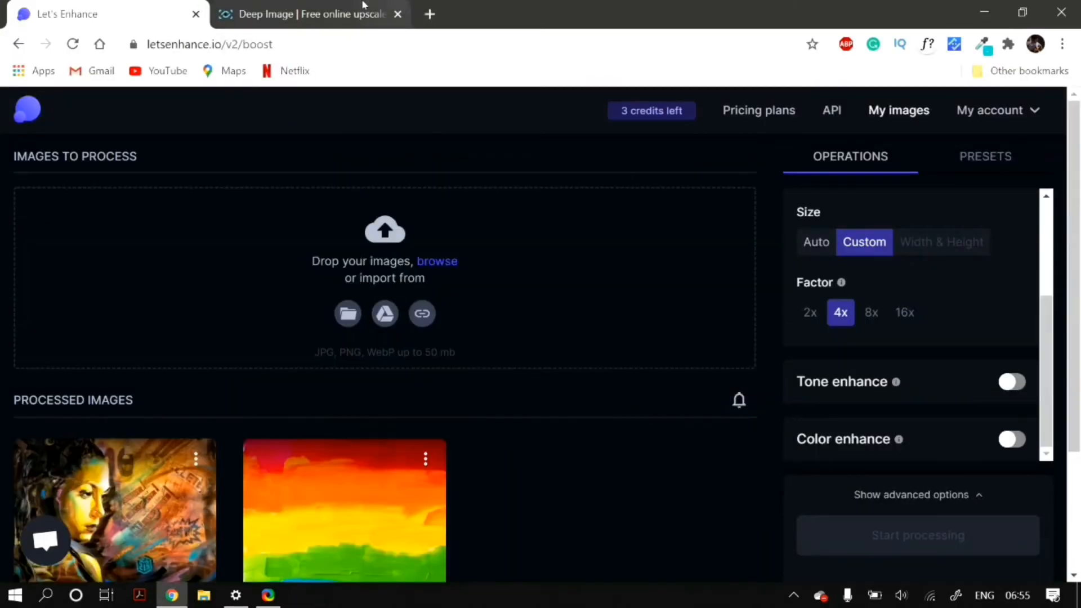
pyautogui.click(306, 14)
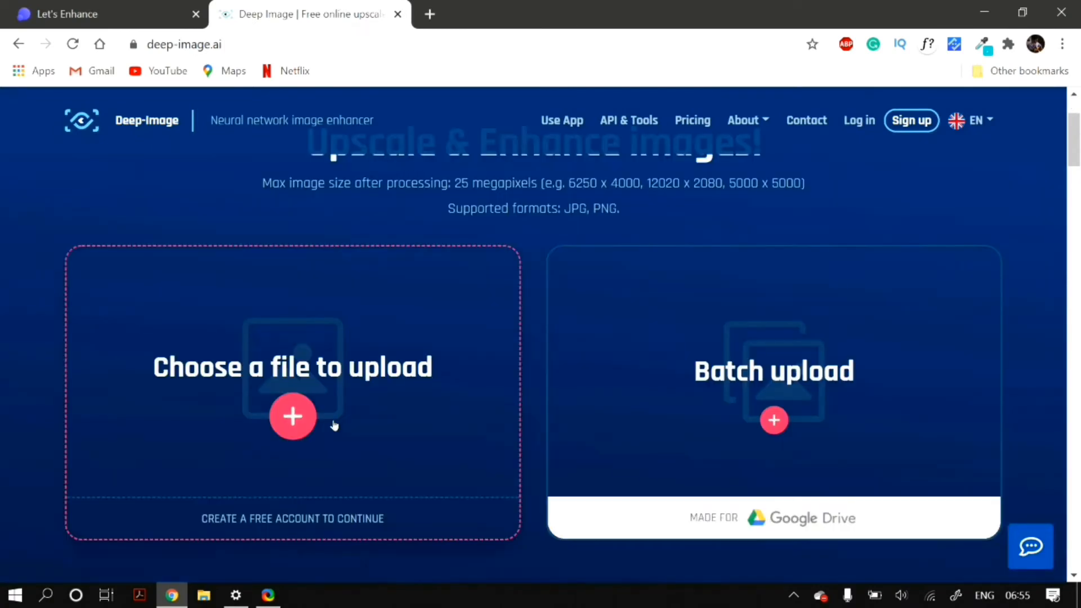
# - Accept the terms and sign up to Deep Image with a Google account
pyautogui.click(293, 417)
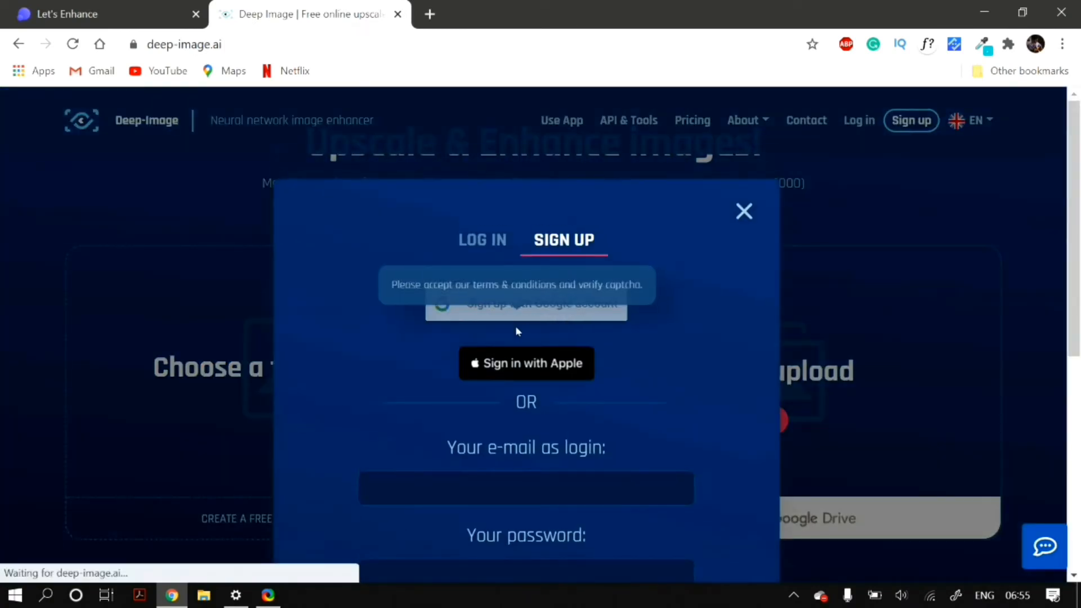
pyautogui.scroll(-3)
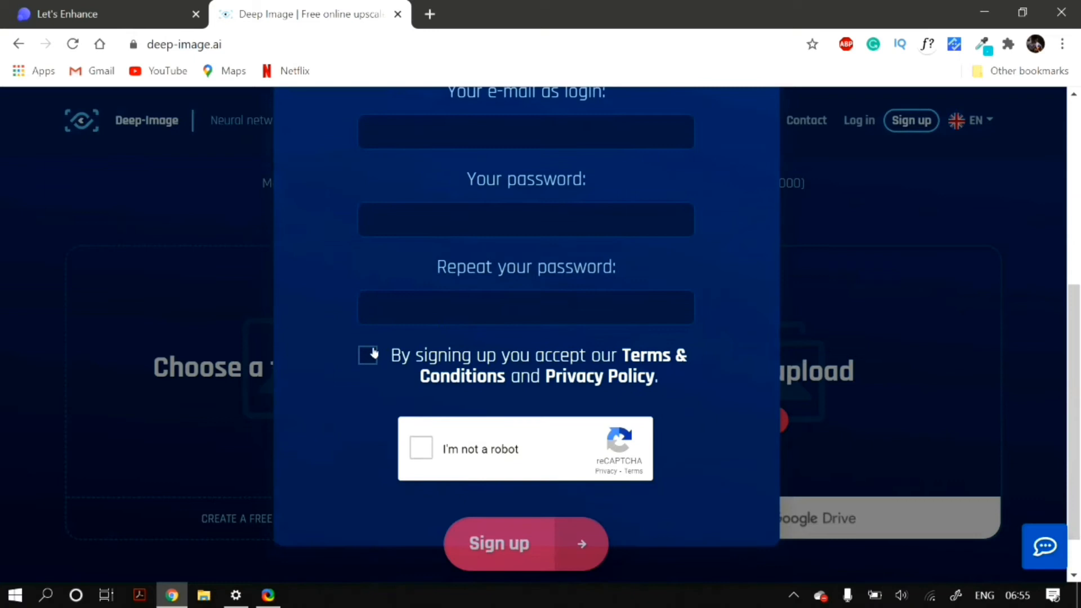
pyautogui.click(367, 355)
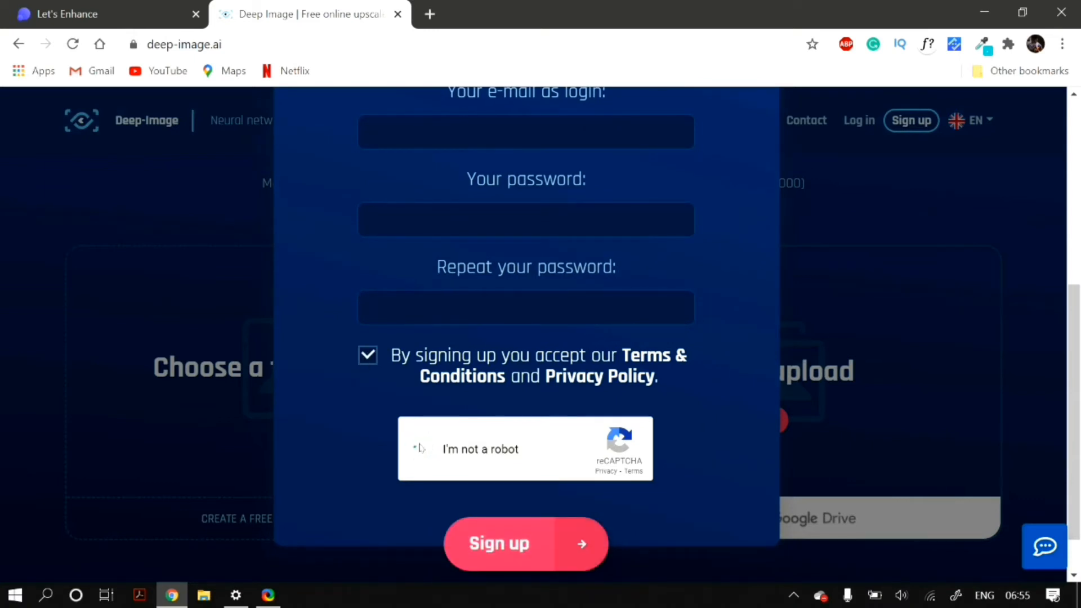
pyautogui.scroll(3)
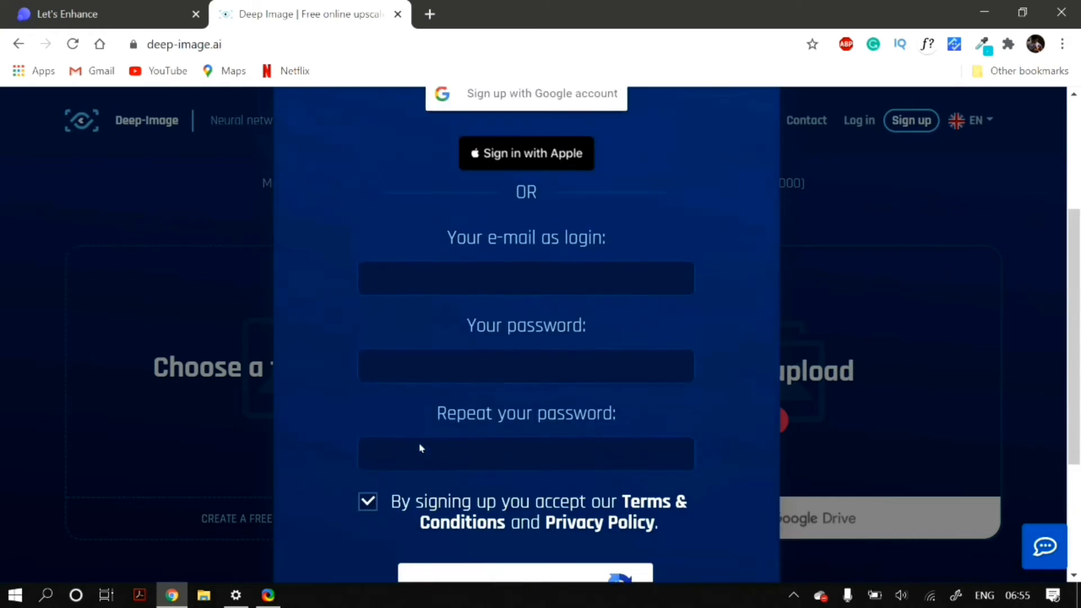
pyautogui.click(541, 93)
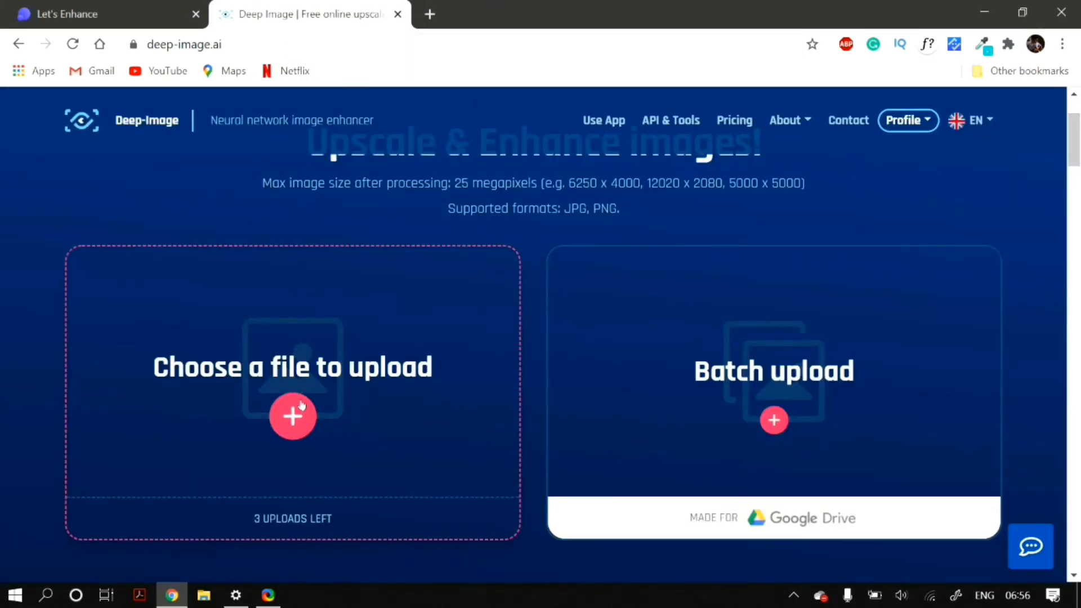
# - Upload the 597 x 501 portrait to Deep Image
pyautogui.click(293, 415)
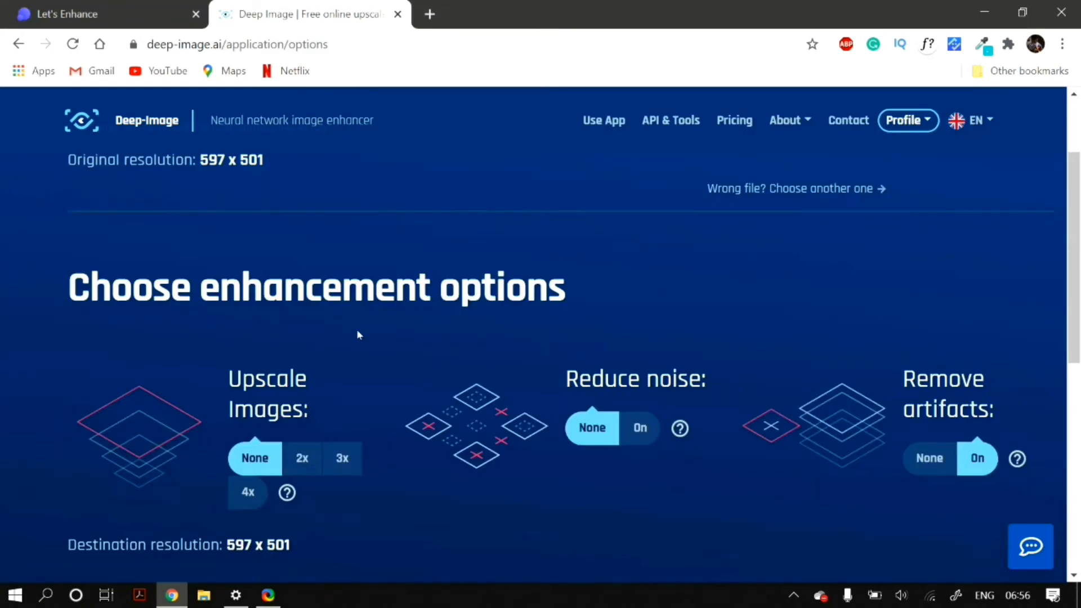
pyautogui.scroll(-3)
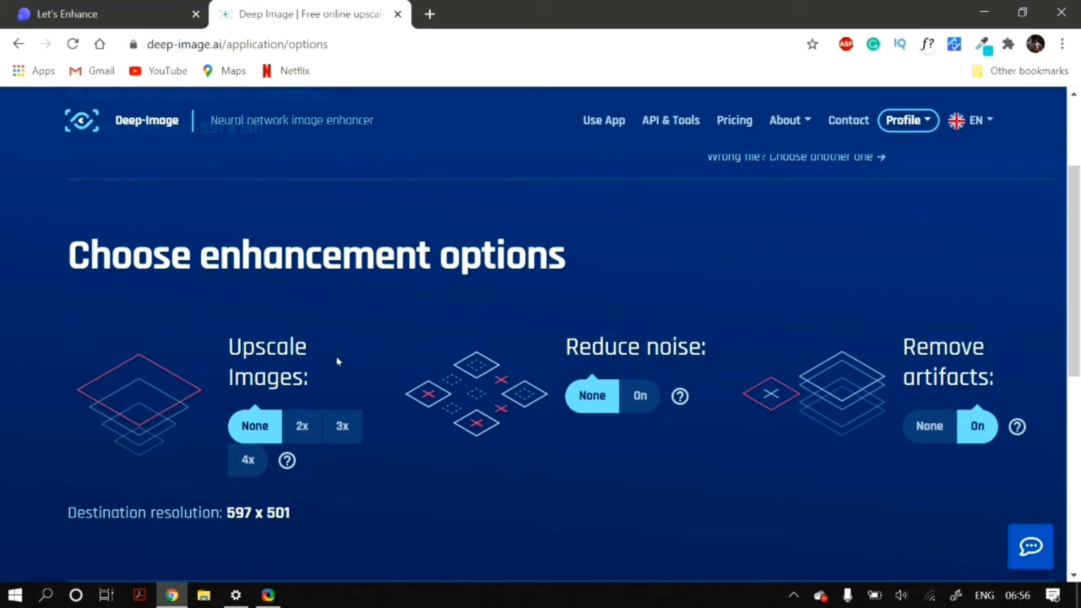
pyautogui.scroll(-3)
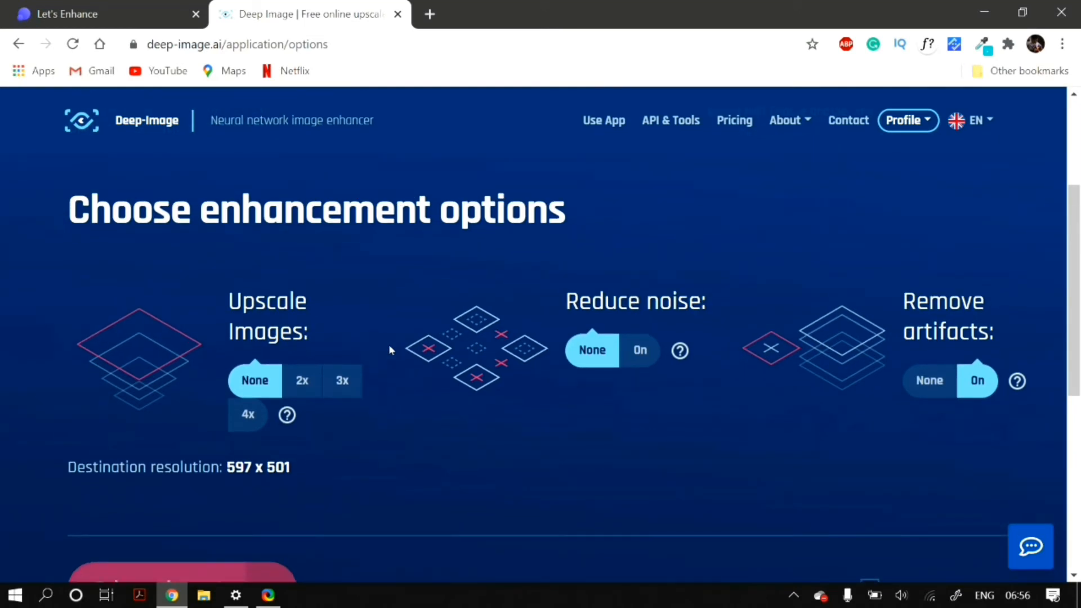
pyautogui.moveTo(288, 404)
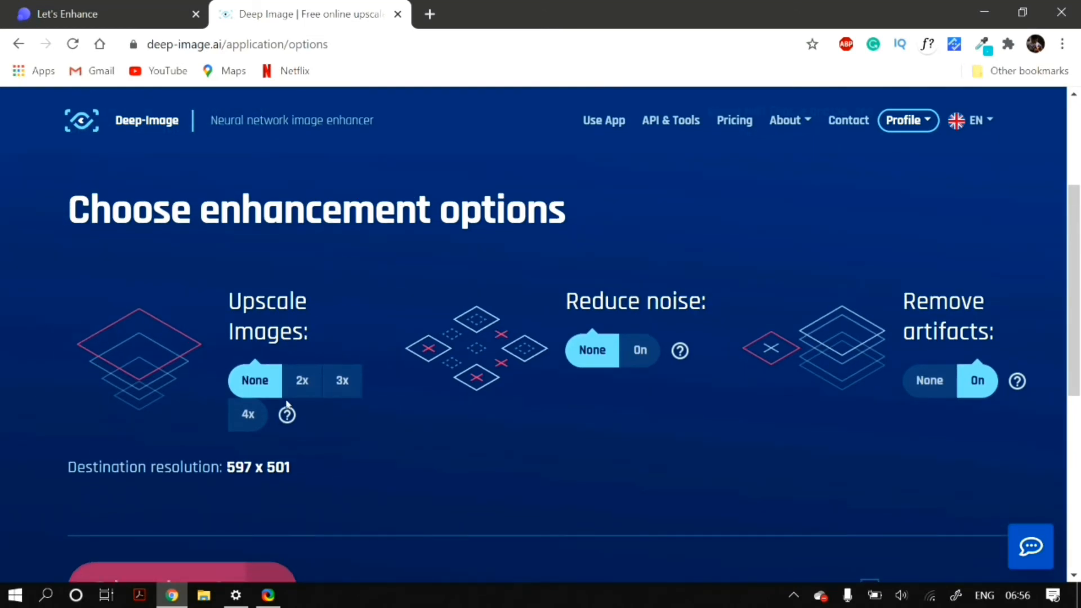
# - Set 4x upscaling to 2388 x 2004 with noise reduction on and artifact removal off
pyautogui.click(343, 380)
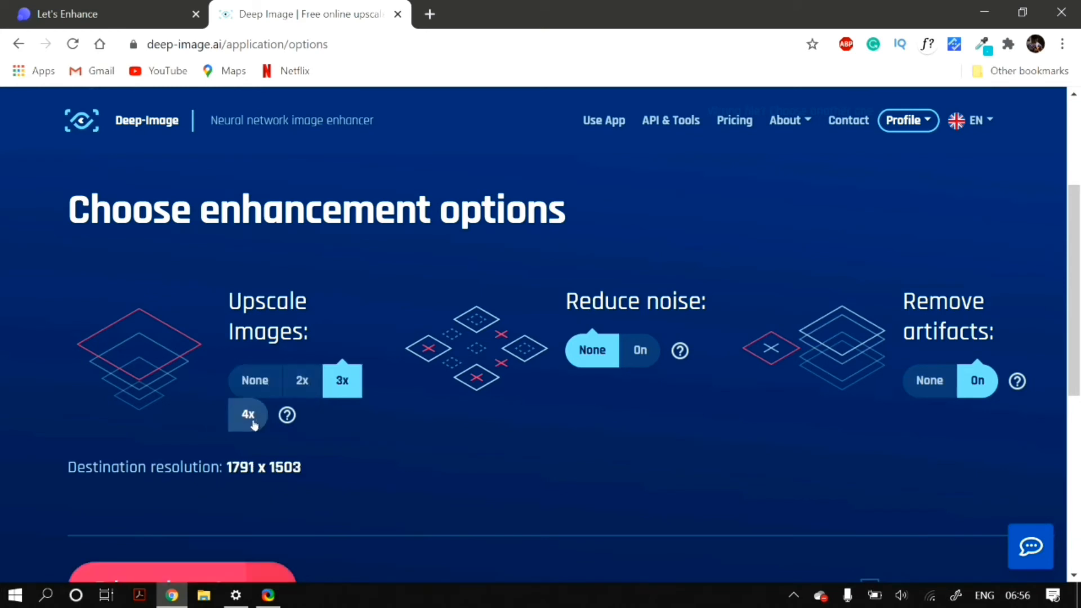
pyautogui.click(247, 414)
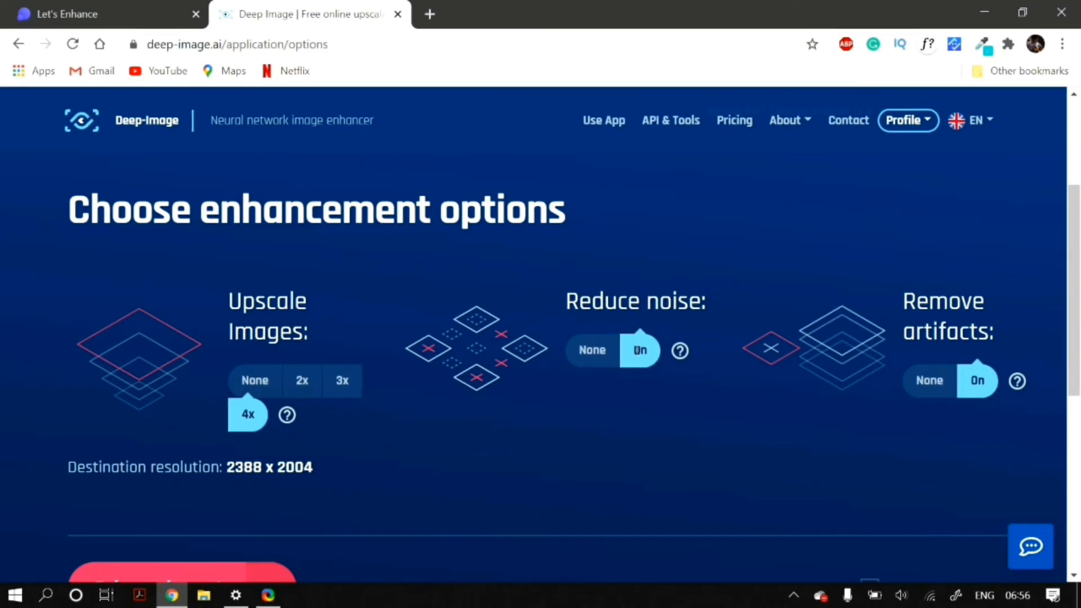
pyautogui.moveTo(658, 352)
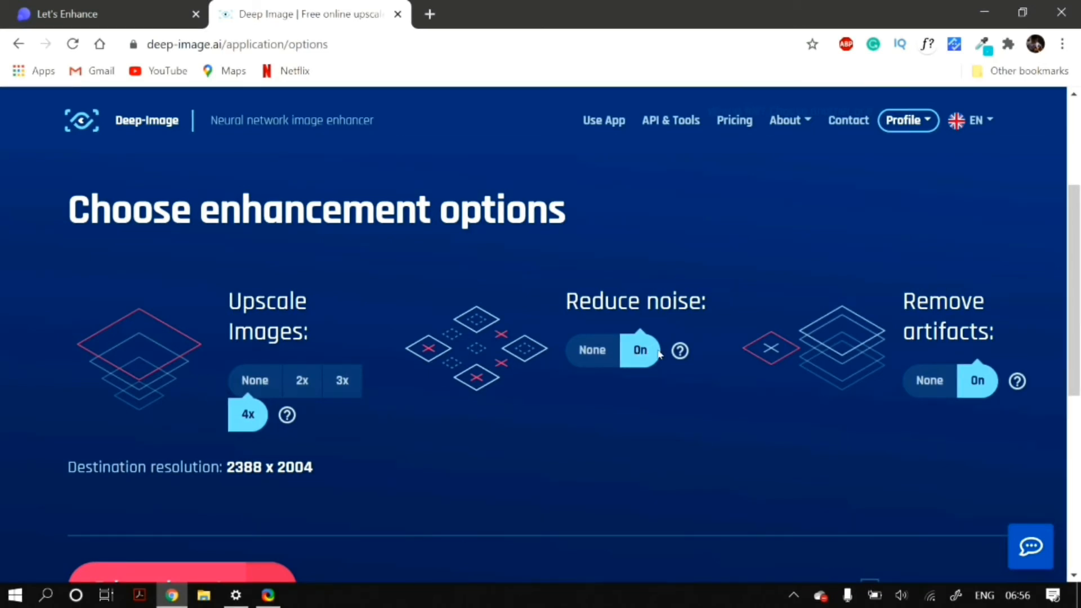
pyautogui.click(929, 380)
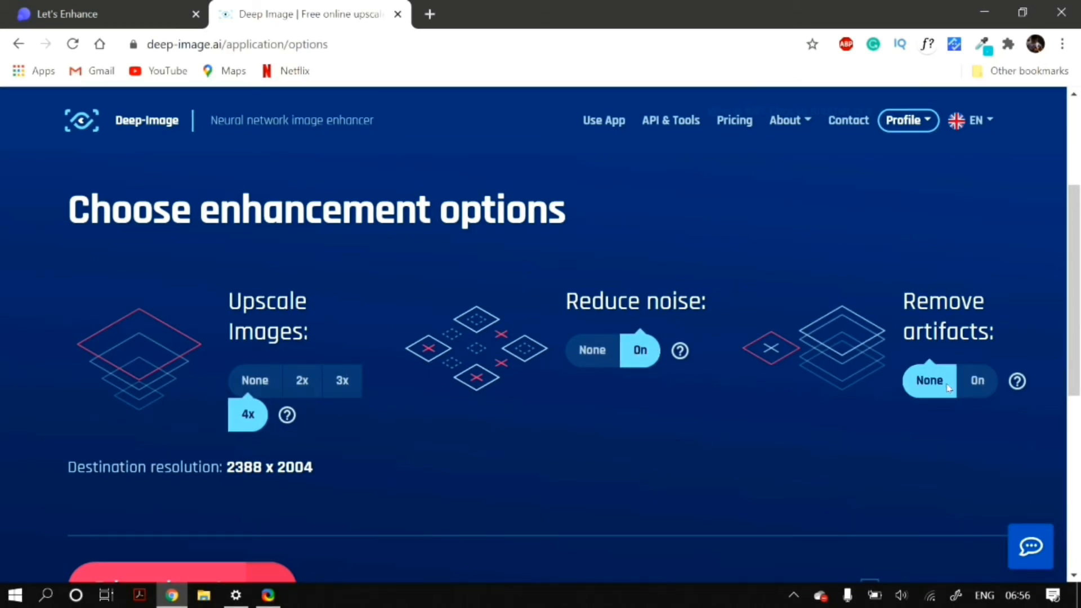
pyautogui.moveTo(653, 452)
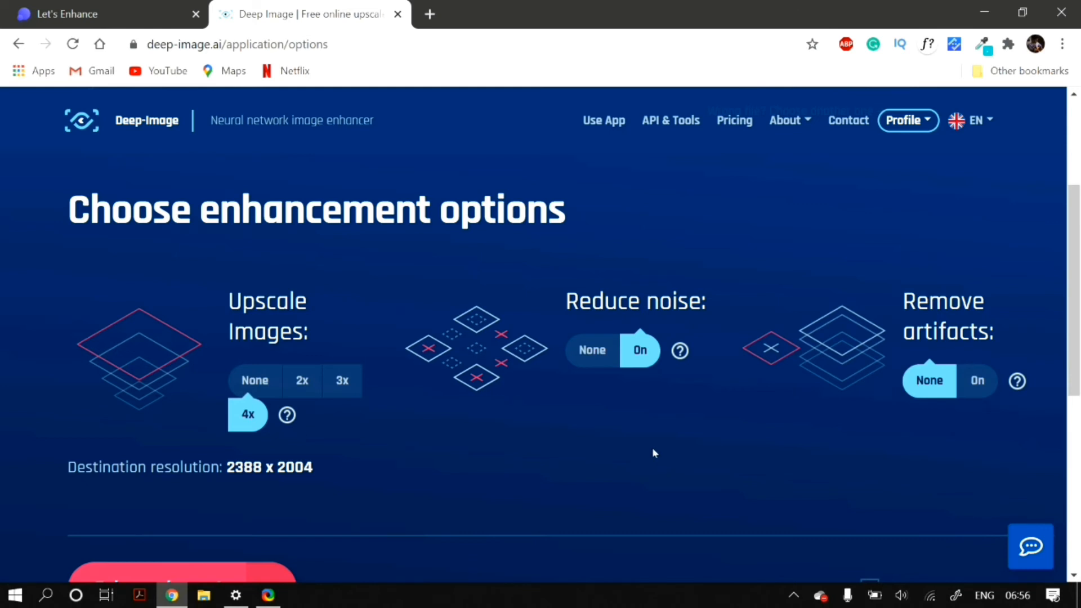
pyautogui.scroll(-3)
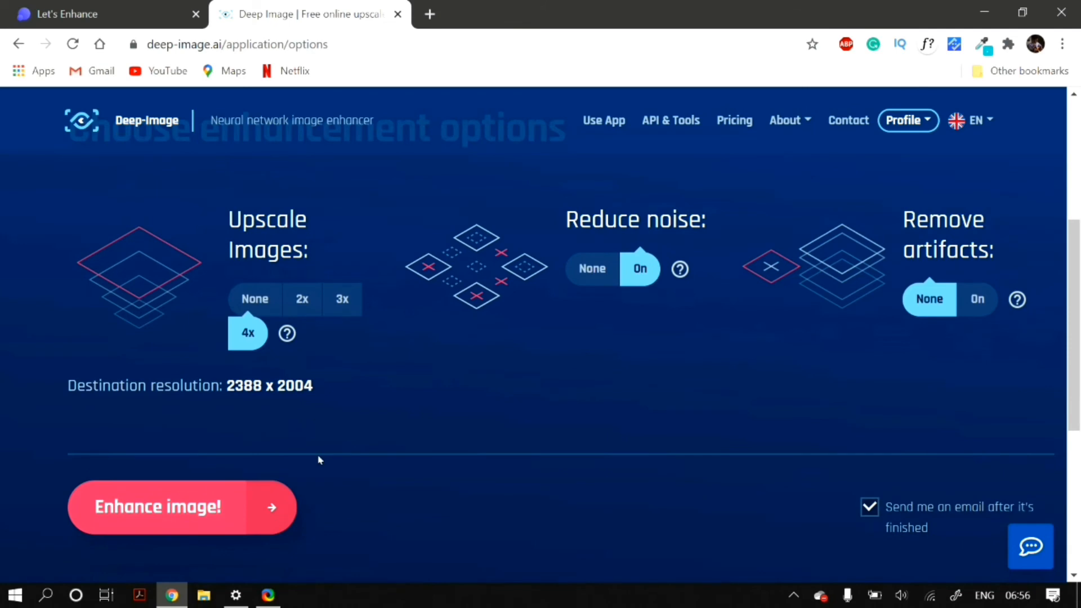
# - Enhance the portrait, download the 4x JPG and view it in Photos
pyautogui.click(158, 507)
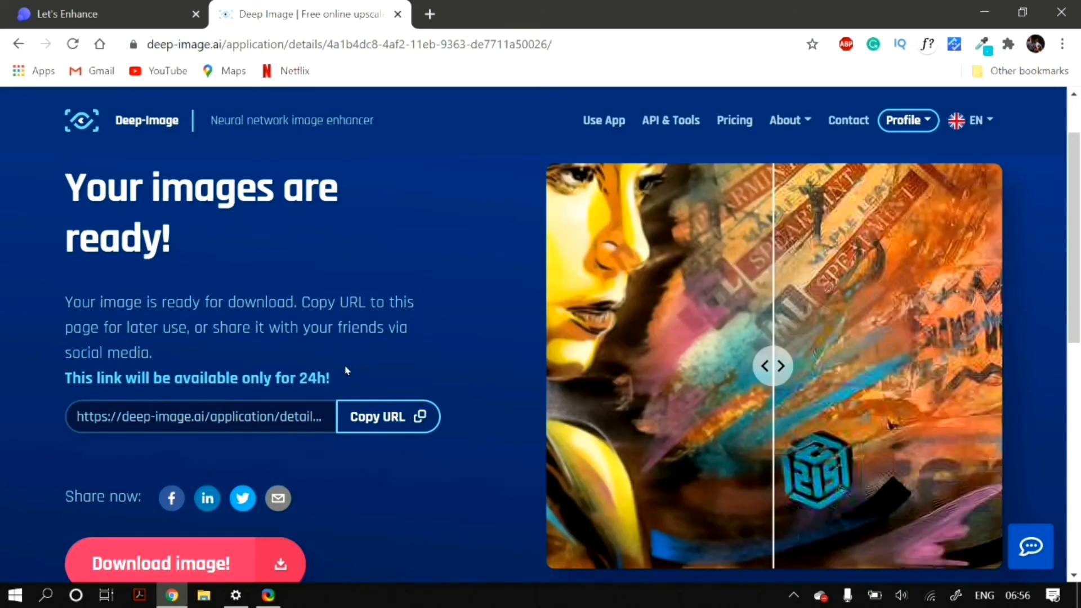
pyautogui.scroll(-3)
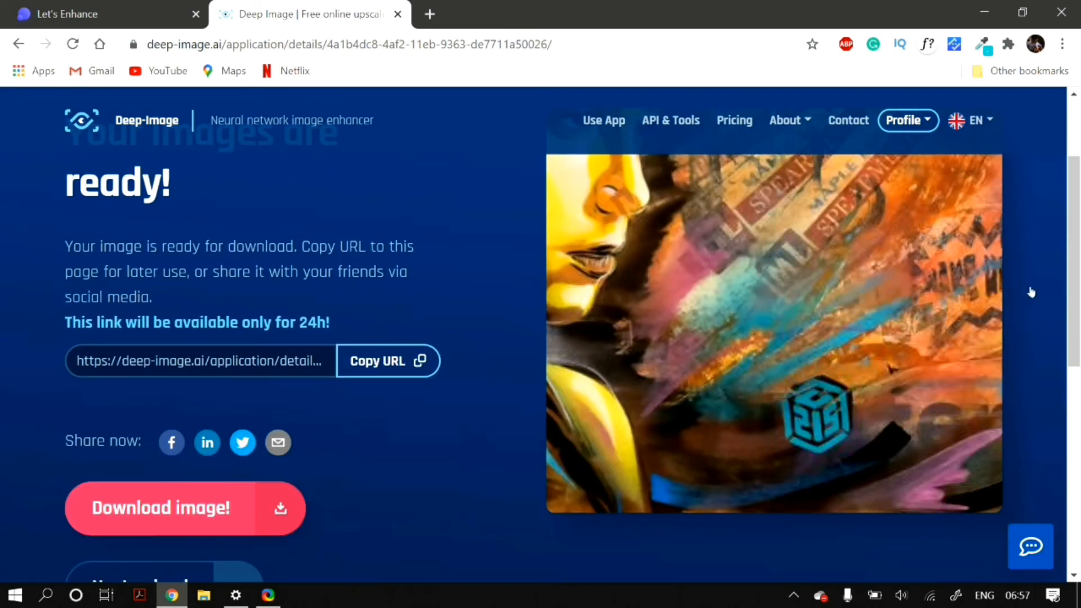
pyautogui.scroll(-3)
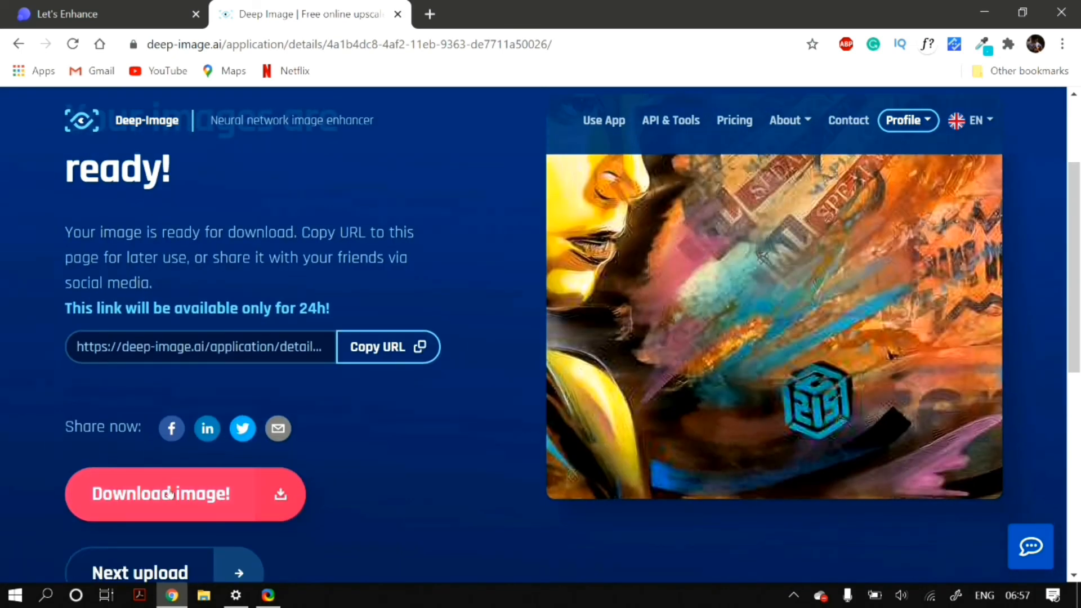
pyautogui.moveTo(396, 383)
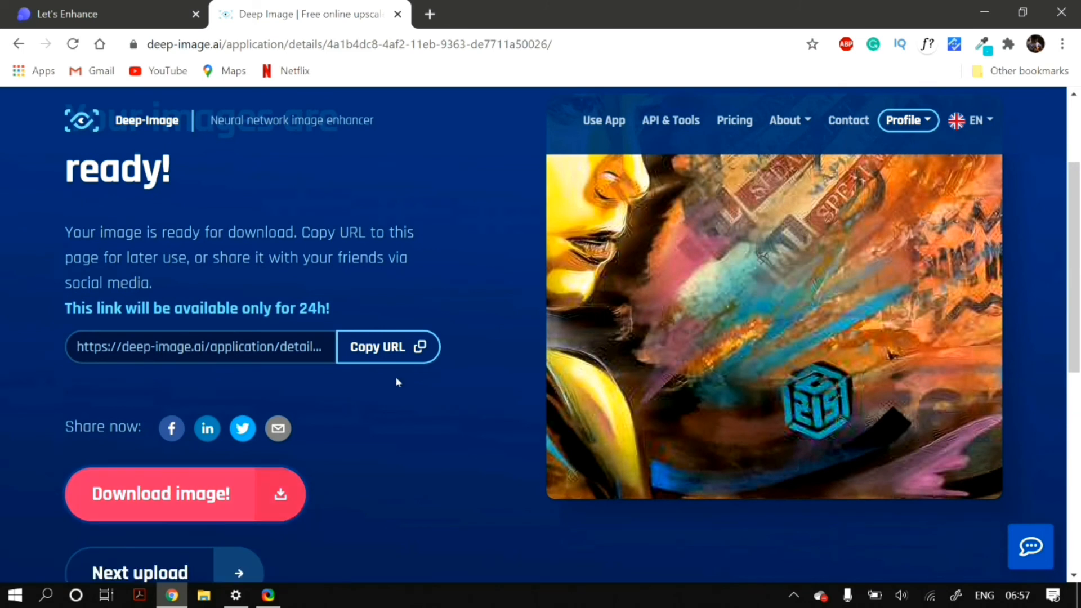
pyautogui.click(184, 494)
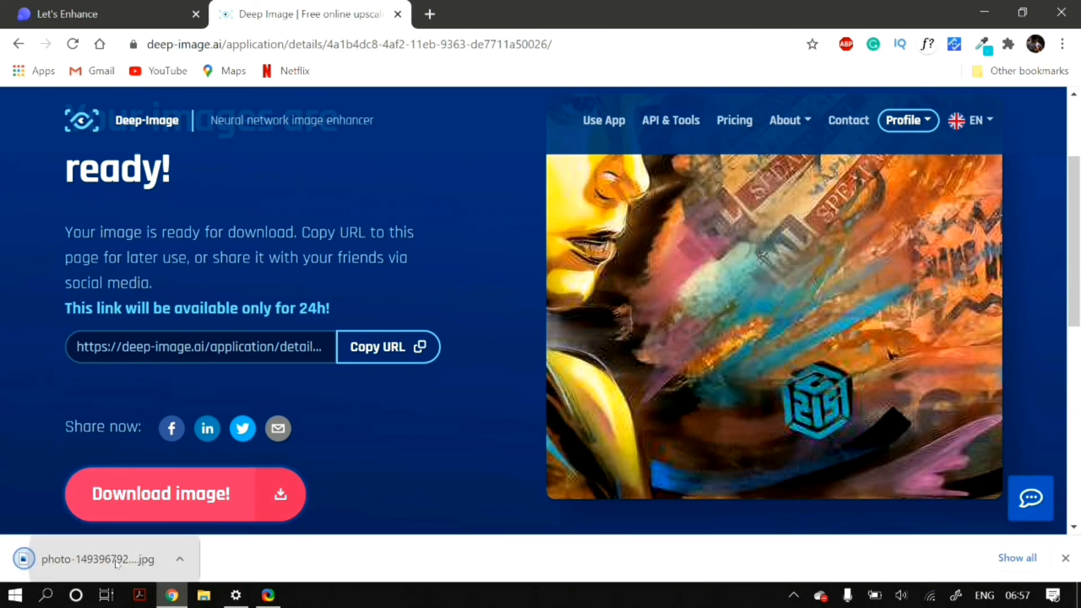
pyautogui.click(97, 560)
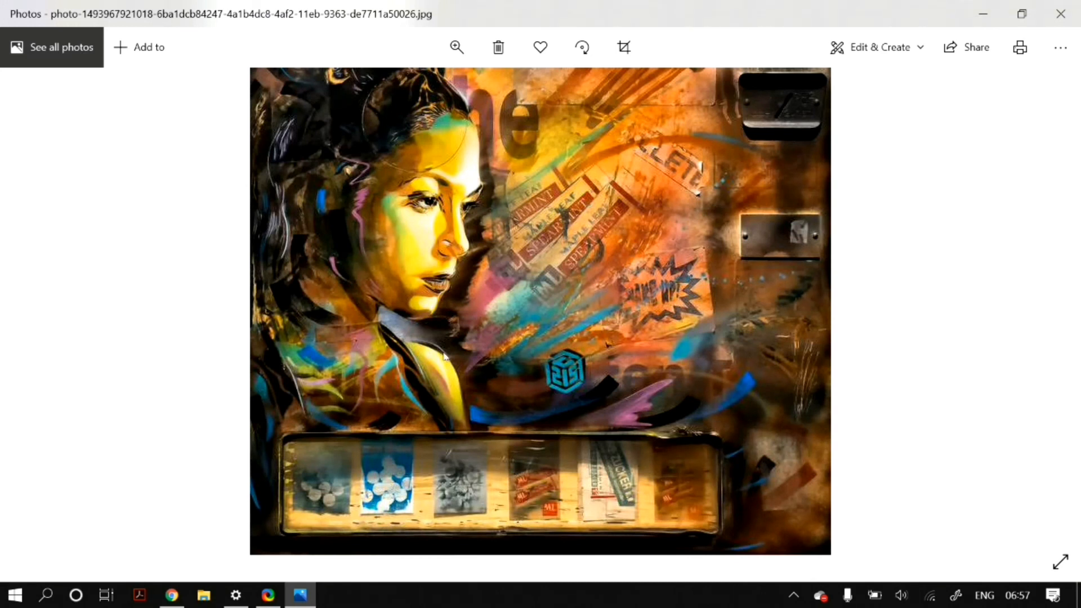
pyautogui.moveTo(461, 344)
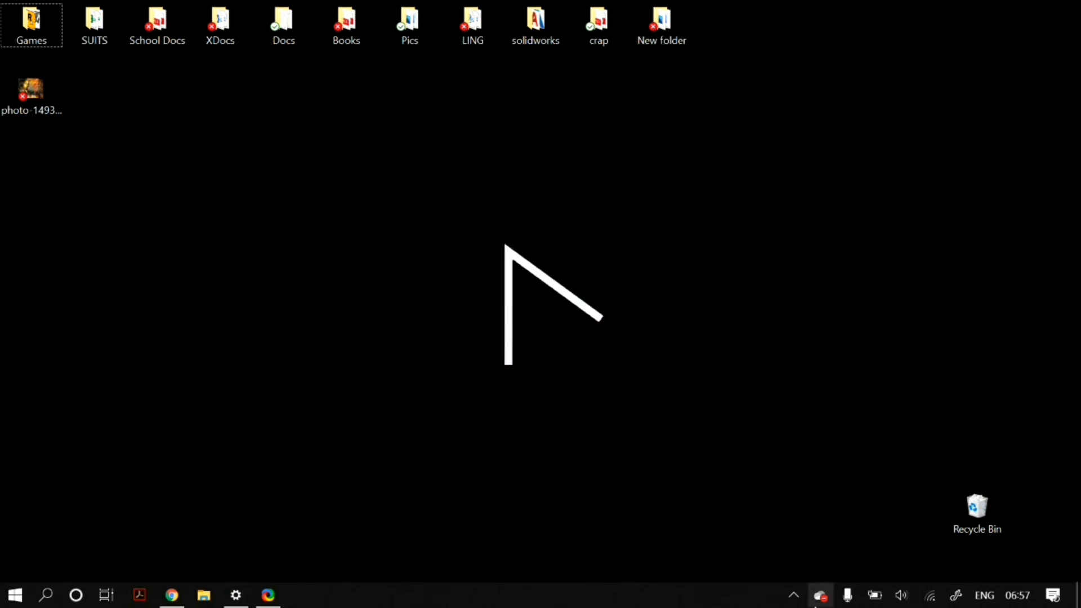
pyautogui.moveTo(196, 302)
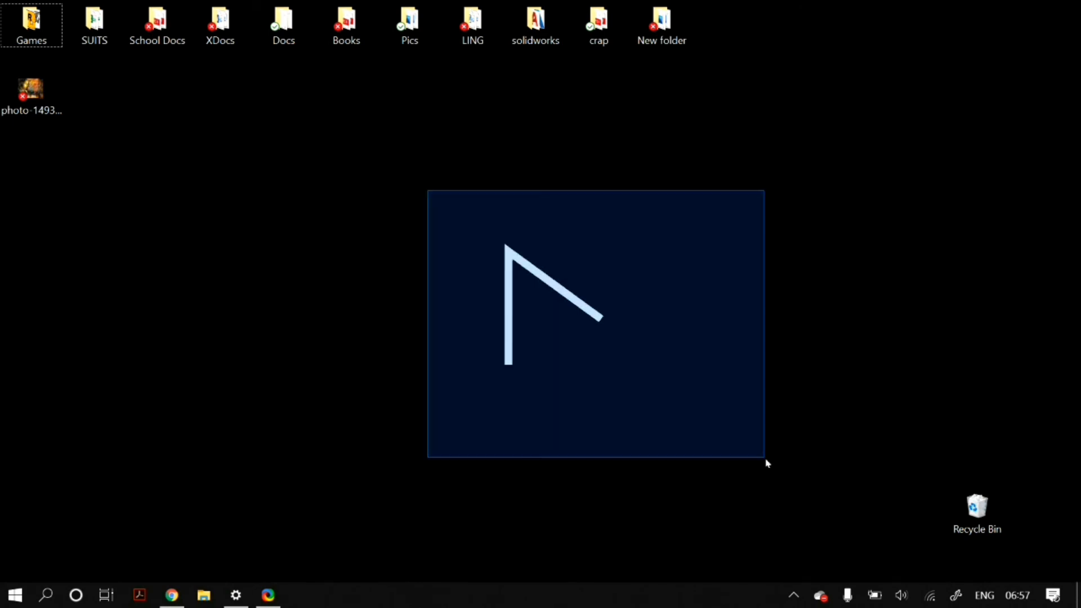
# - Show the hidden background app icons in the taskbar notification area
pyautogui.click(792, 595)
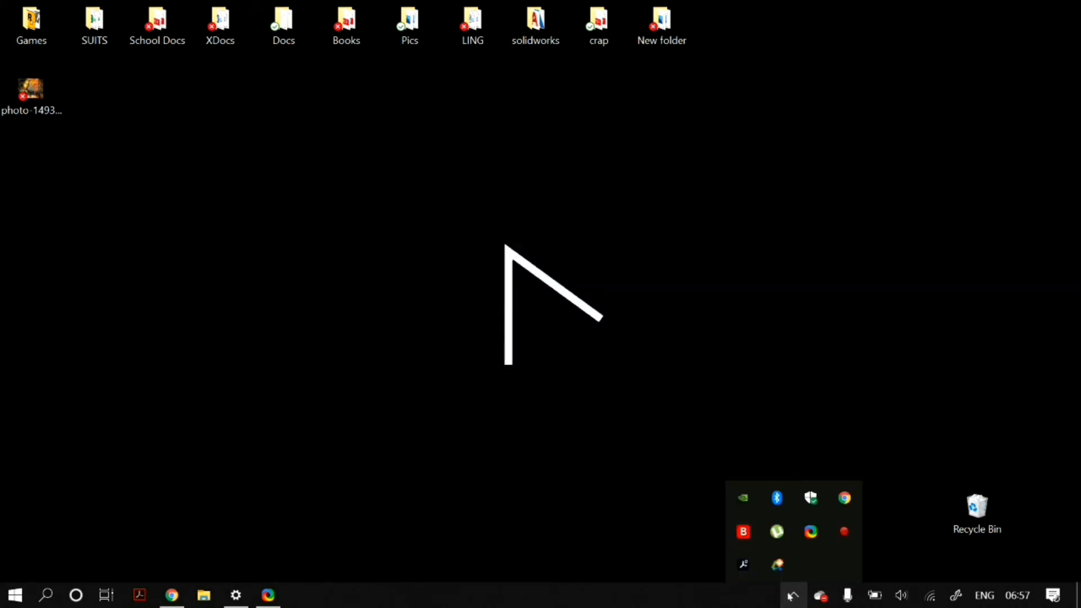